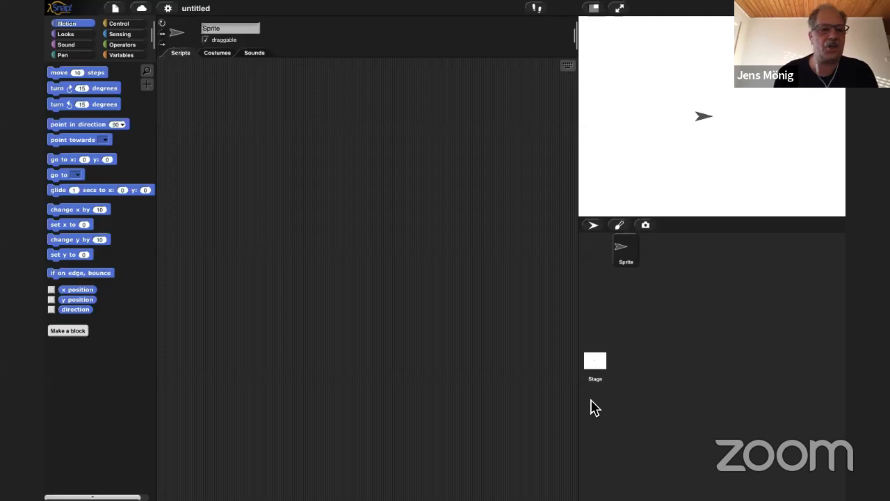
mouse_move(581, 397)
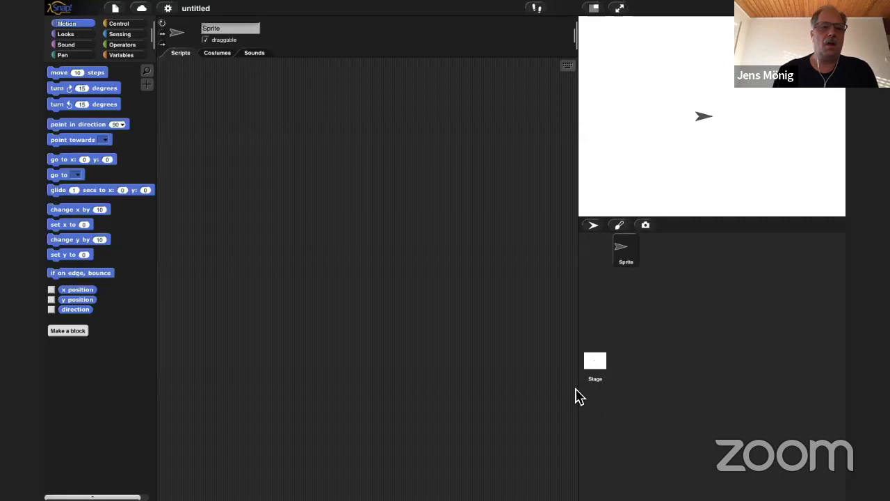
Keep English as the interface language and bring up the Meranier-Gymnasium Informatik page.
click(167, 8)
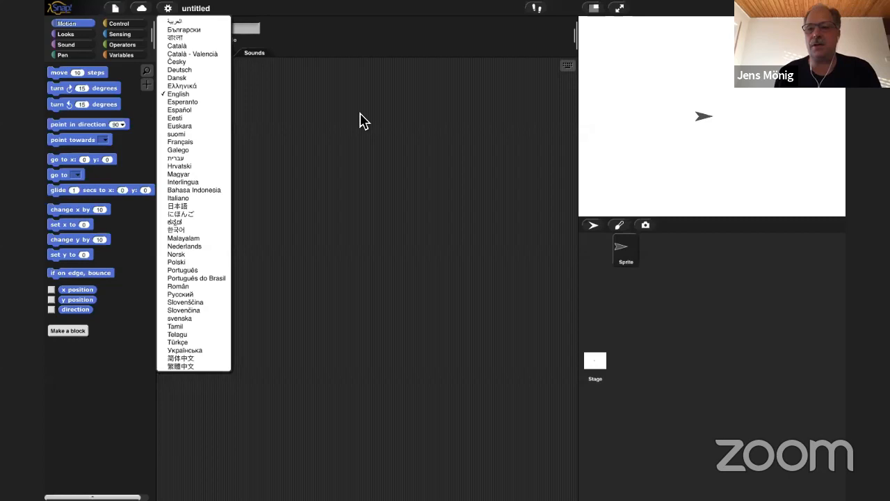
click(178, 94)
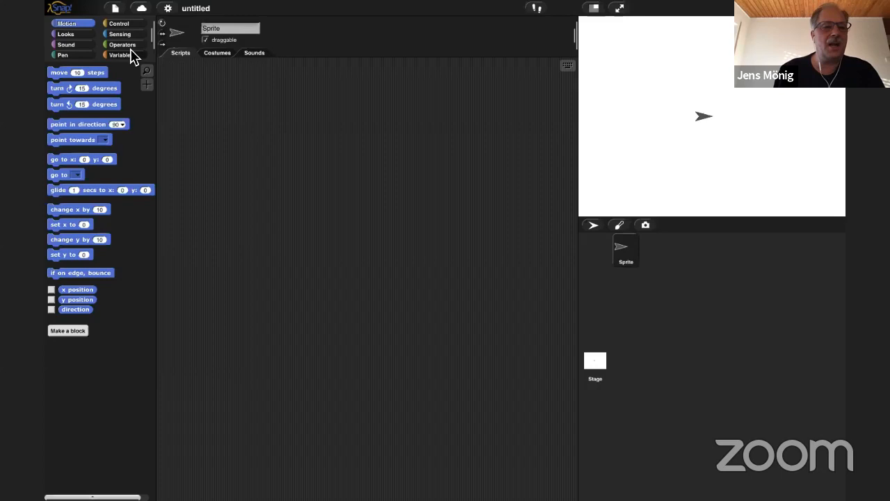
click(123, 43)
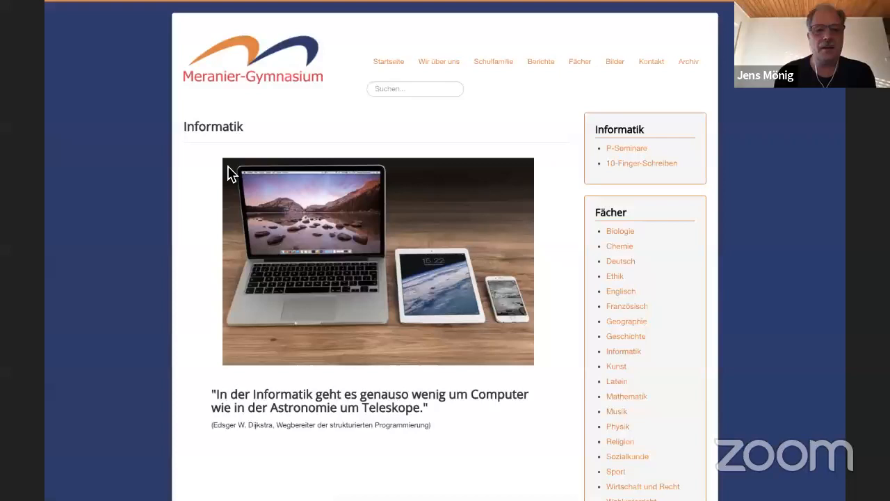
Scroll the Meranier-Gymnasium page to the Dijkstra quote about computers and telescopes.
scroll(down, 3)
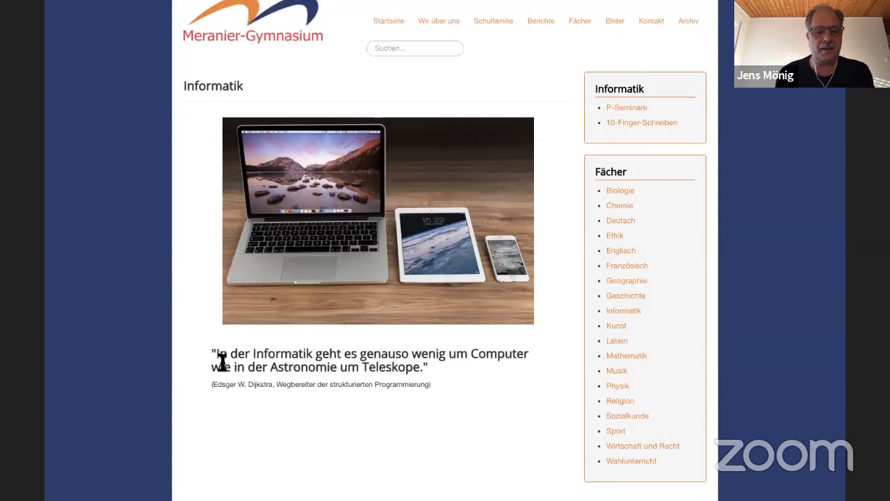
scroll(down, 3)
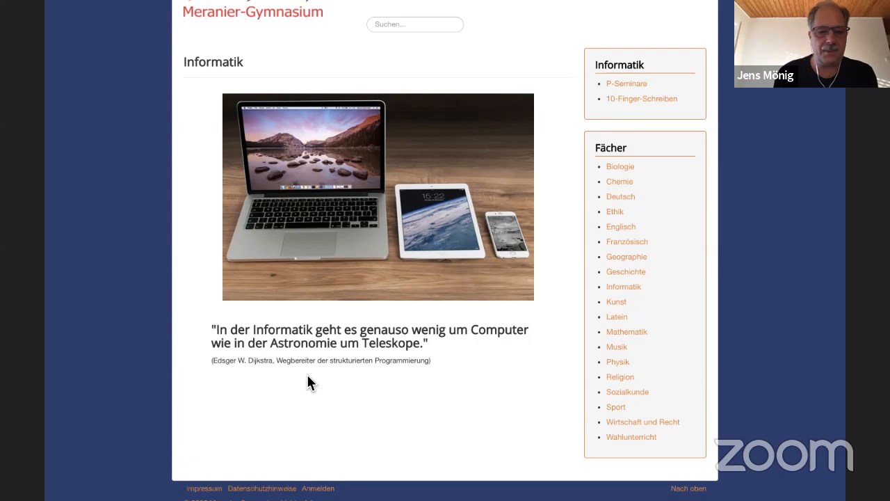
scroll(up, 3)
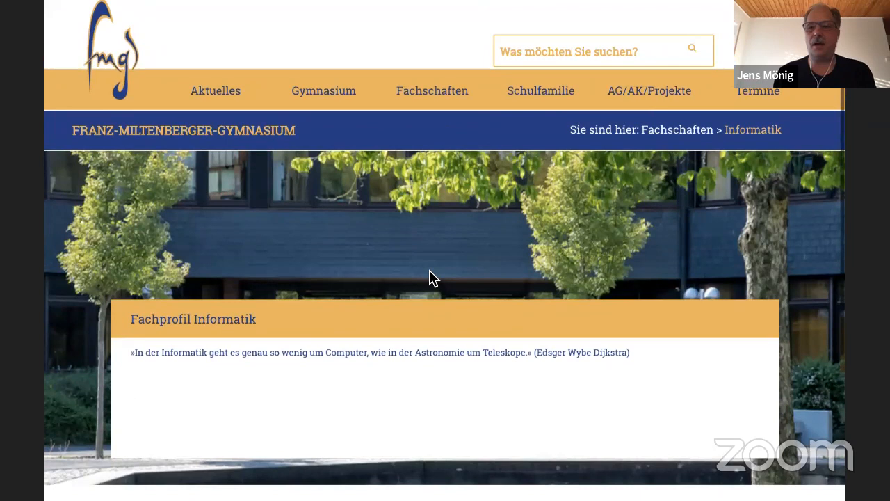
Scroll the Franz-Miltenberger and Bernhard Riemann Gymnasium pages down to their Dijkstra quotes.
scroll(down, 3)
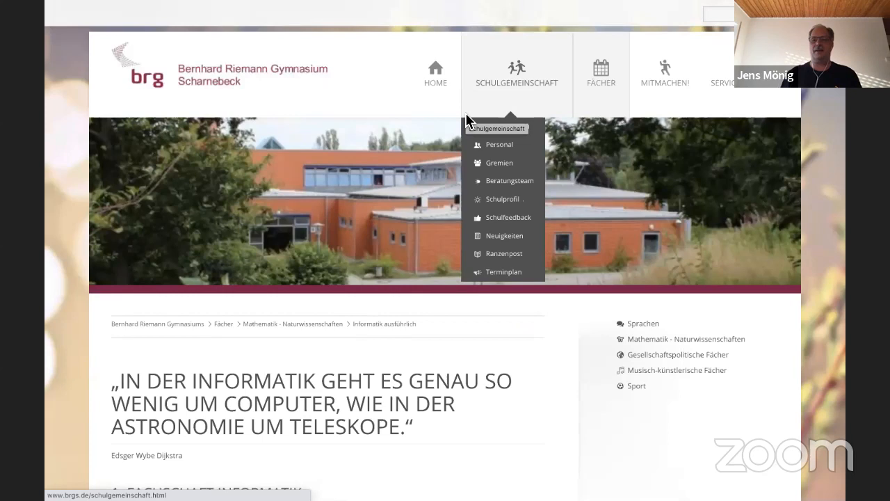
scroll(down, 3)
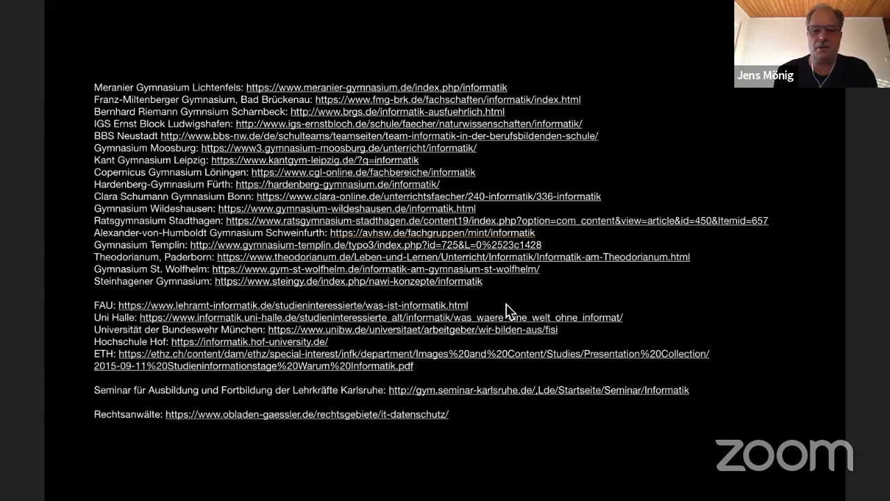
From the URL list, open the Universität der Bundeswehr München Fachinformatiker page with the quote.
click(281, 306)
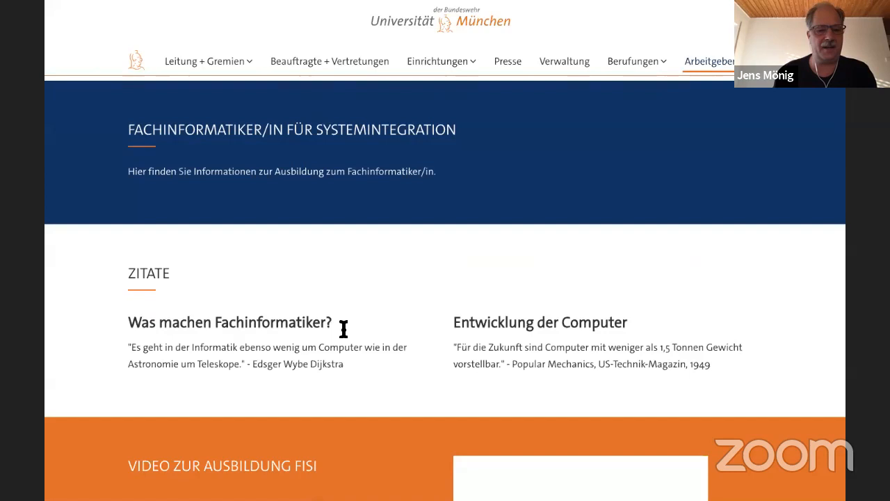
mouse_move(290, 141)
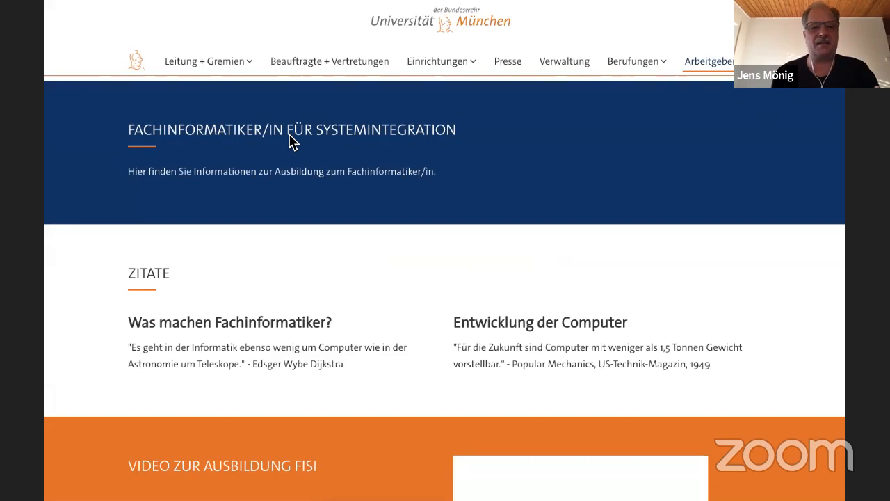
mouse_move(195, 327)
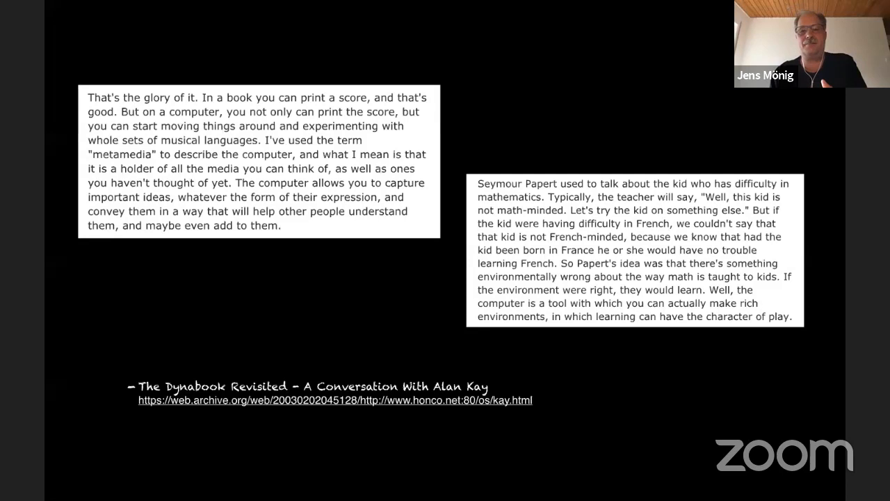
mouse_move(146, 368)
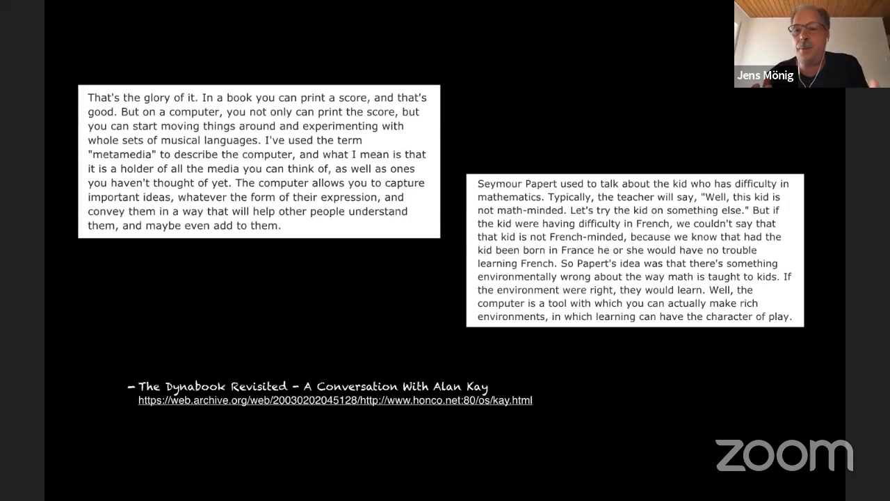
mouse_move(535, 318)
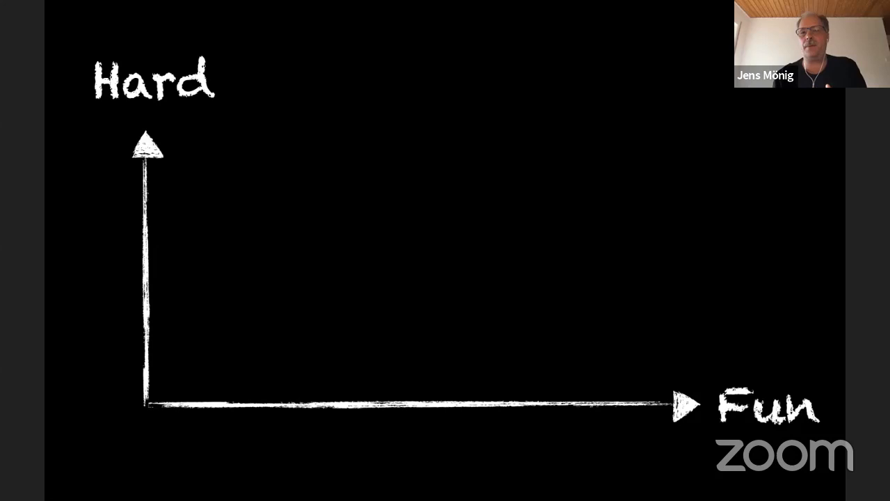
mouse_move(290, 337)
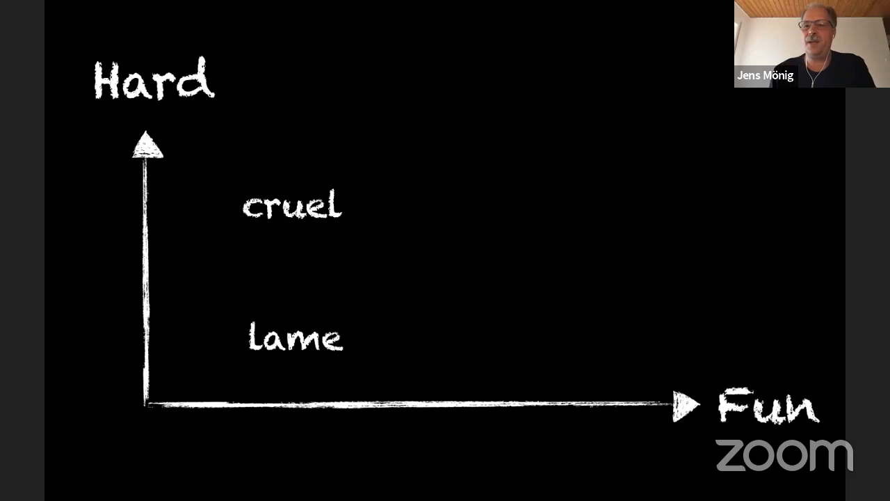
mouse_move(626, 339)
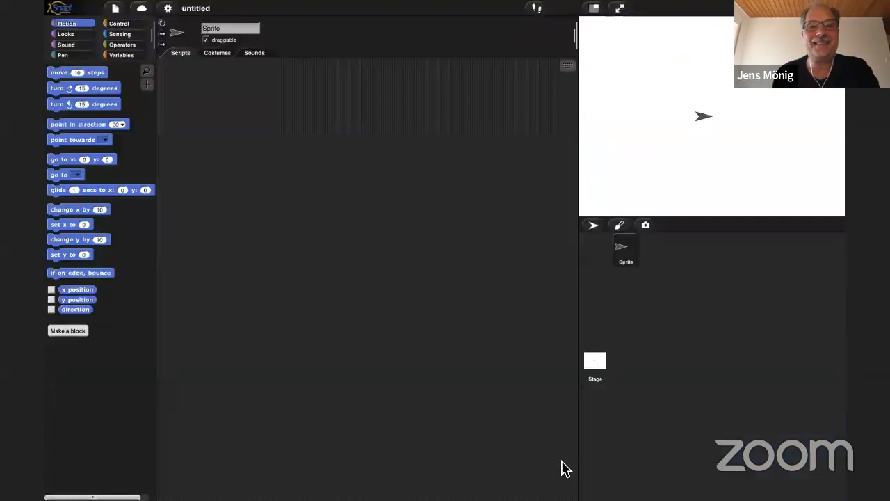
mouse_move(309, 215)
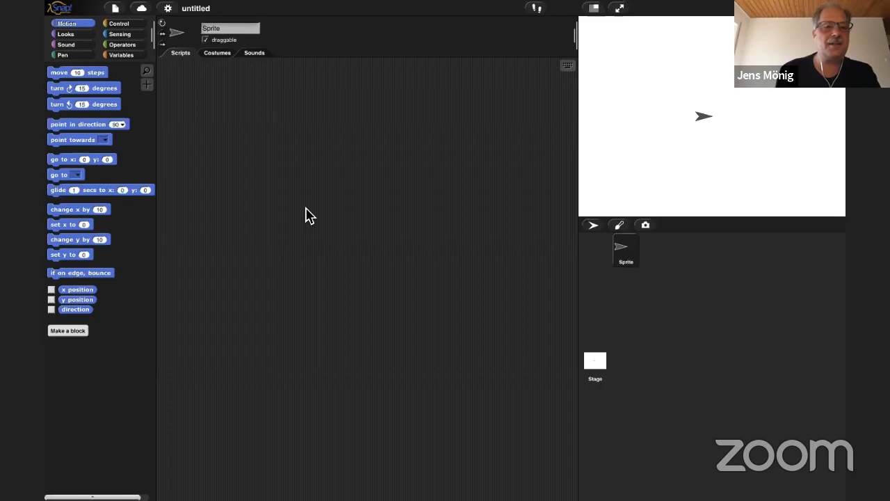
Place a microphone reporter from Sensing in the scripts, read its volume, then switch it to samples.
click(120, 33)
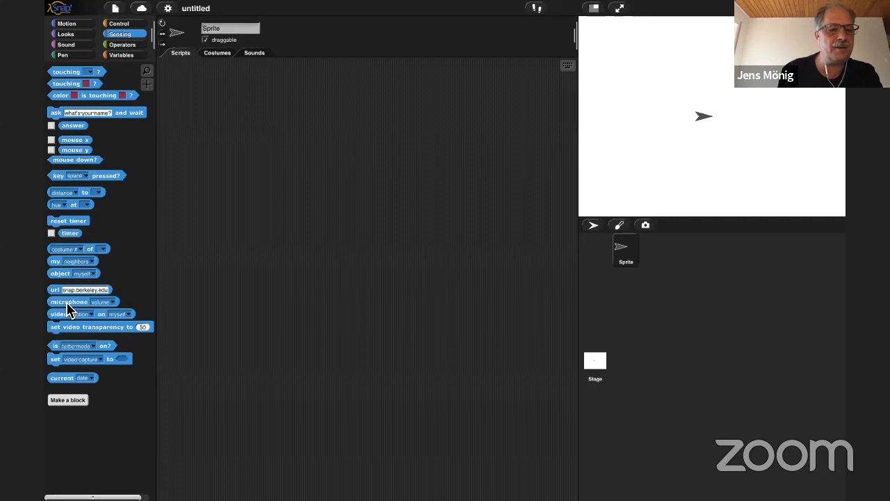
drag(70, 300, 347, 179)
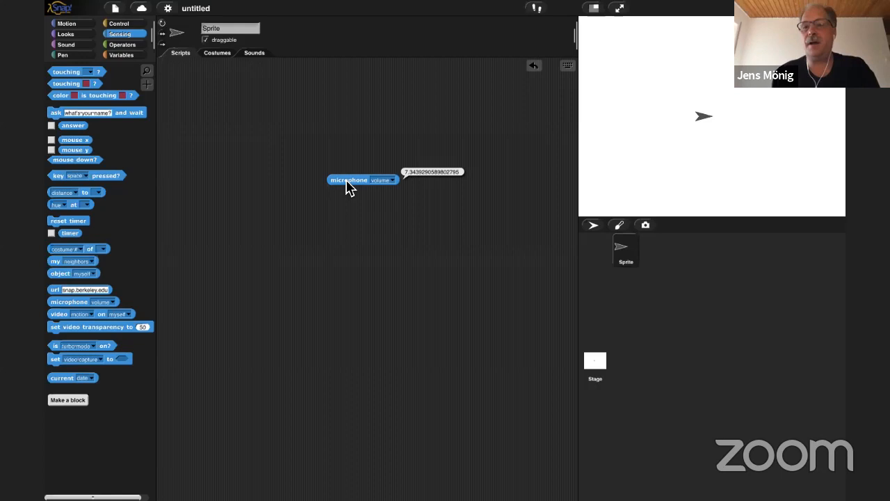
click(391, 181)
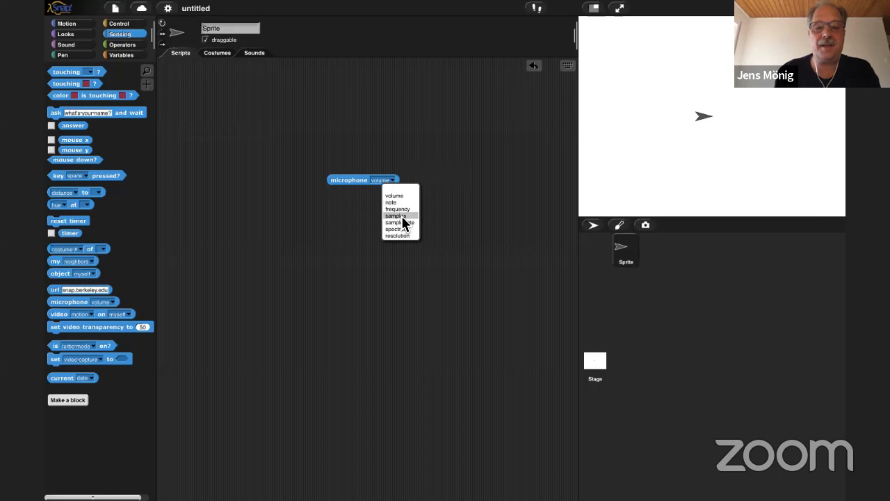
click(395, 214)
text(.999)
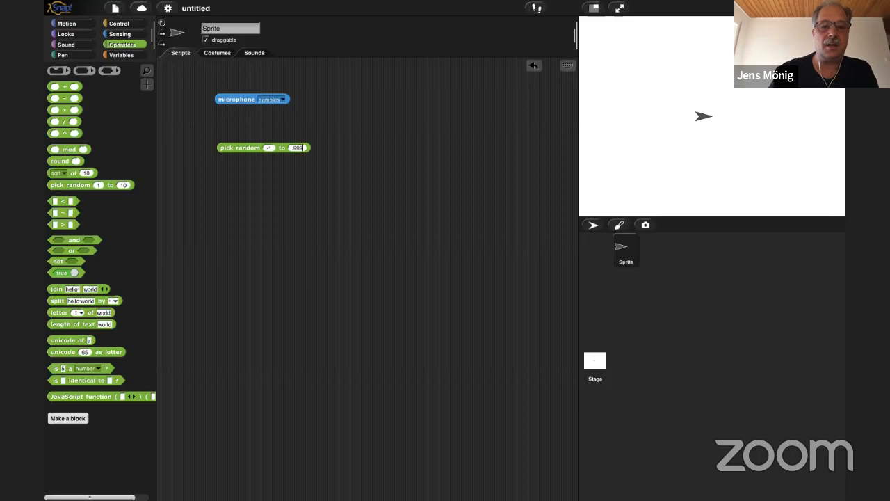
Run the pick random reporter once for a number, then show the Variables palette.
click(239, 148)
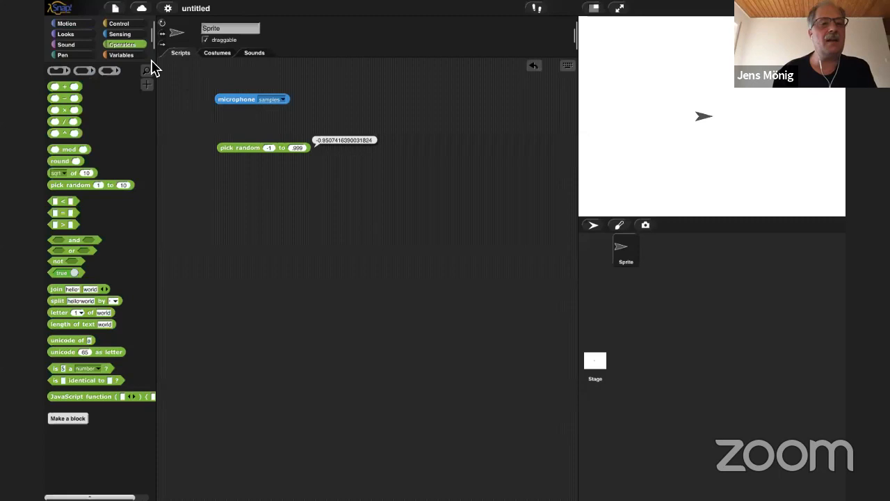
click(123, 54)
text(ra)
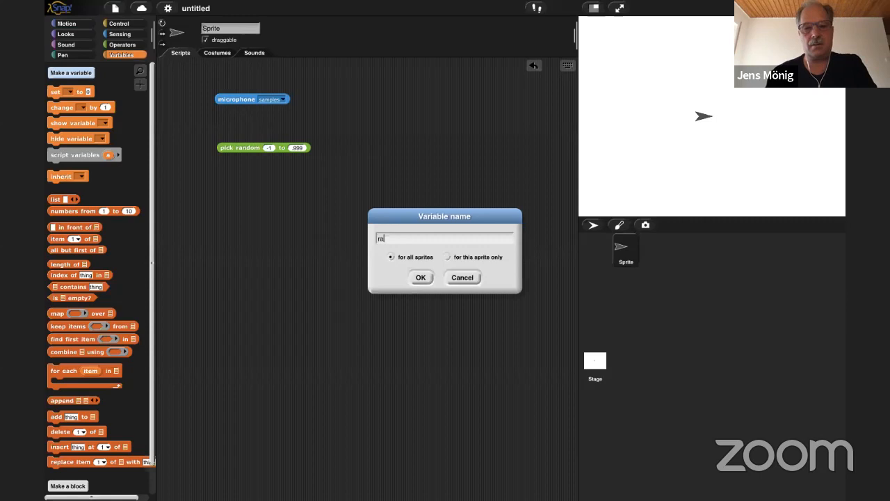
Create the 'random numbers' variable and point the set block at it for the list-filling script.
click(420, 277)
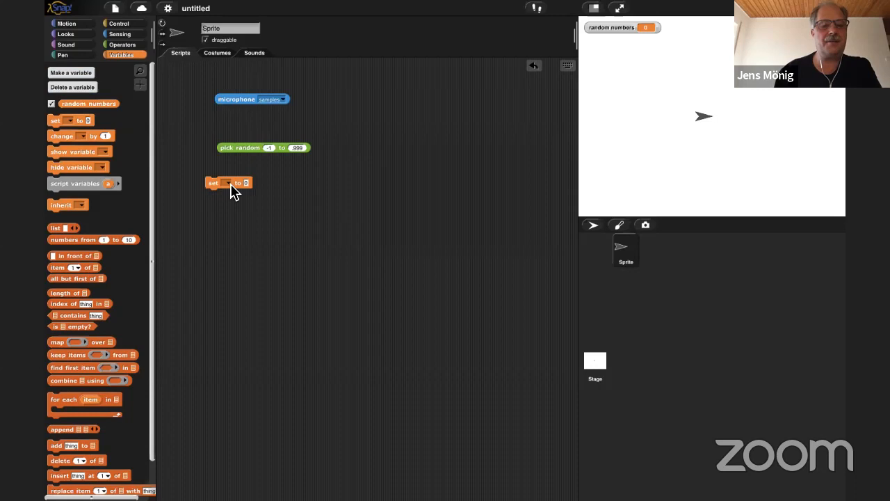
click(118, 23)
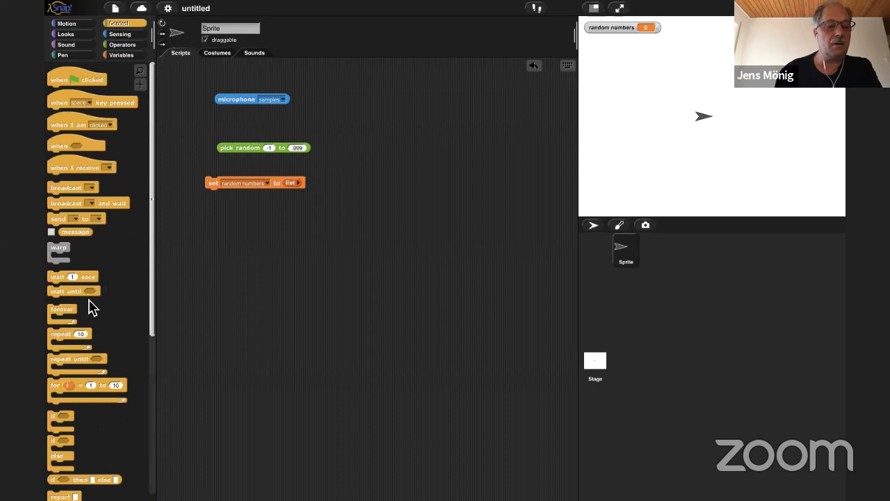
click(120, 55)
text(100000)
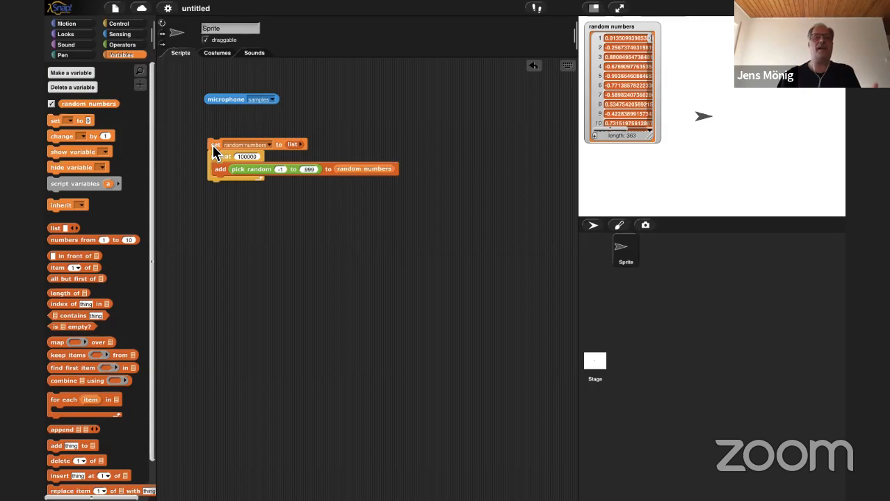
Wrap the repeat in a warp block from Control so the 100000-value list fills at full speed.
click(118, 23)
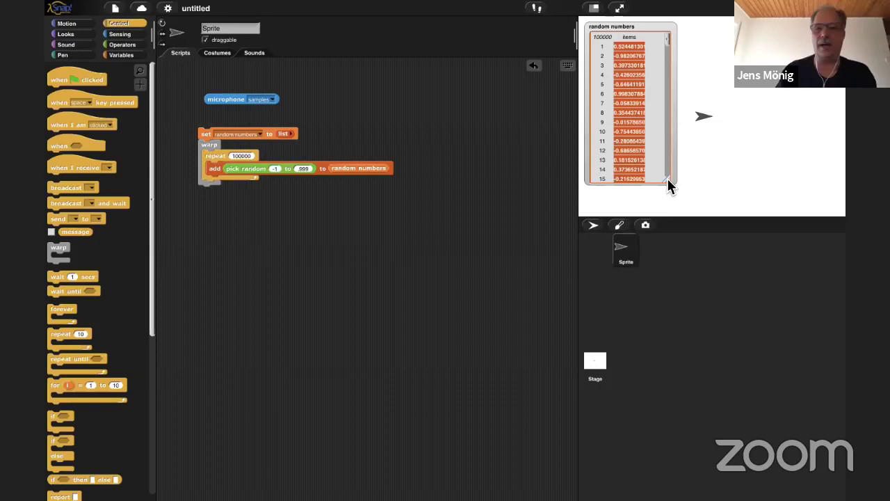
click(122, 55)
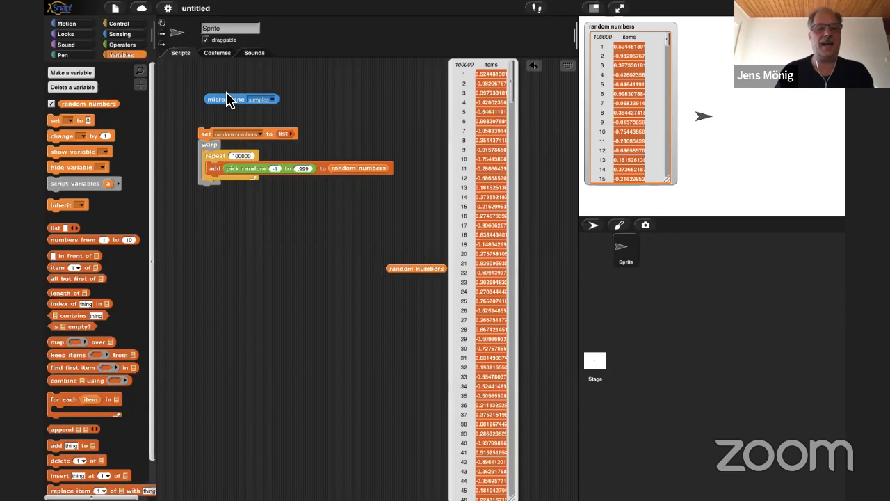
Bring up the Sound palette for a play sound block fed with random numbers.
click(66, 44)
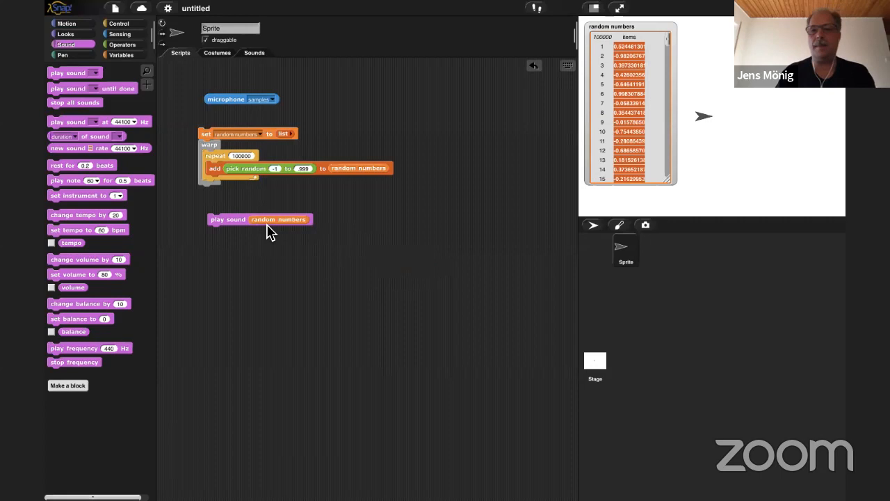
mouse_move(225, 228)
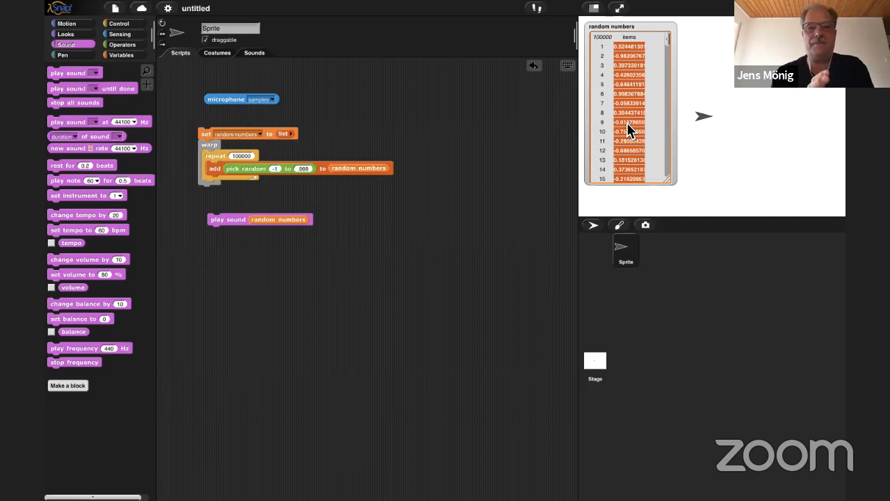
mouse_move(382, 202)
text(100)
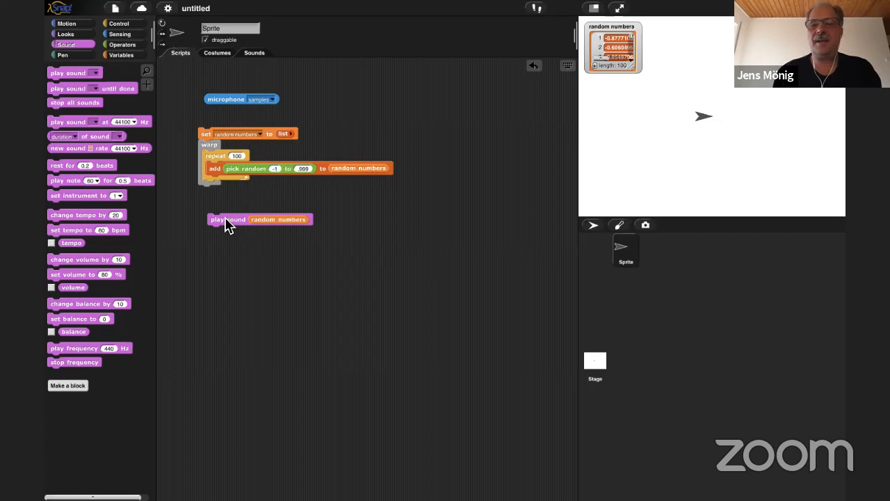
mouse_move(721, 100)
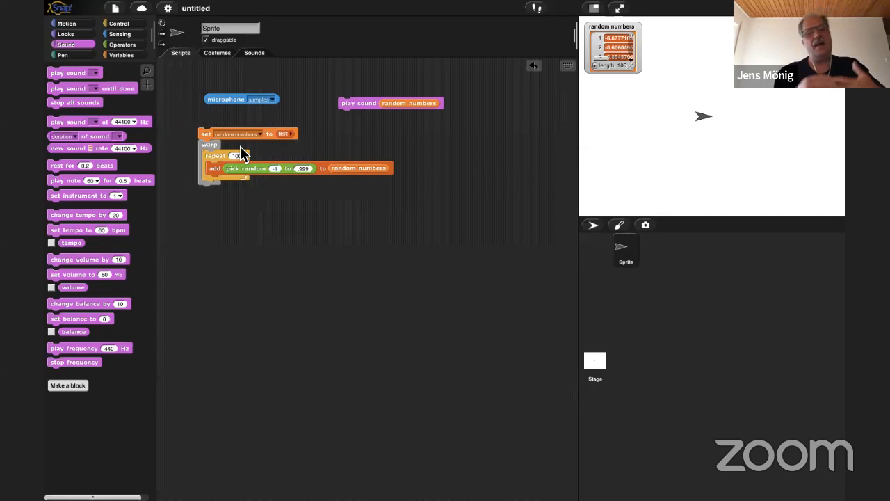
Create 'big list', set it via a duplicated set block, and nest a counting loop copying random numbers items into it.
click(121, 56)
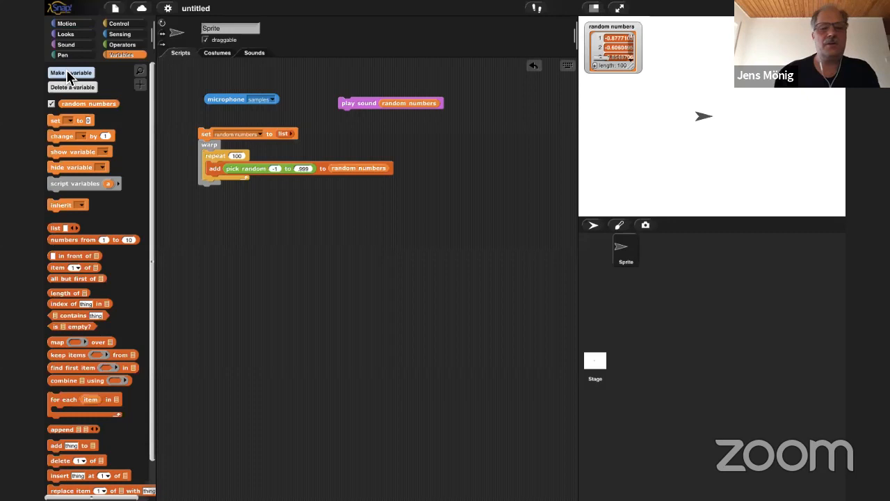
click(71, 73)
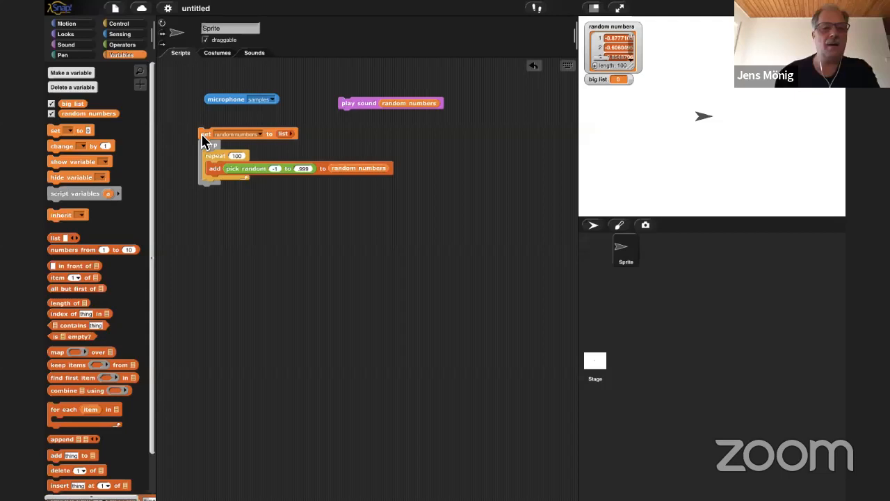
click(261, 147)
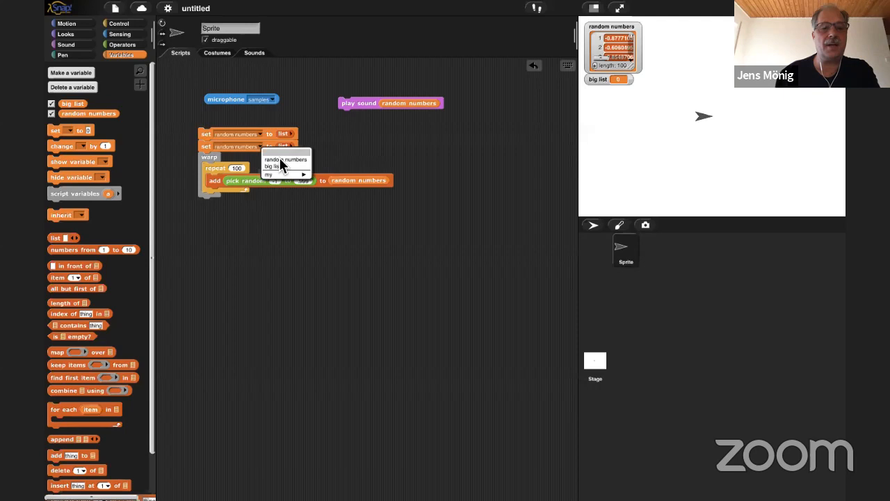
click(118, 22)
text(300)
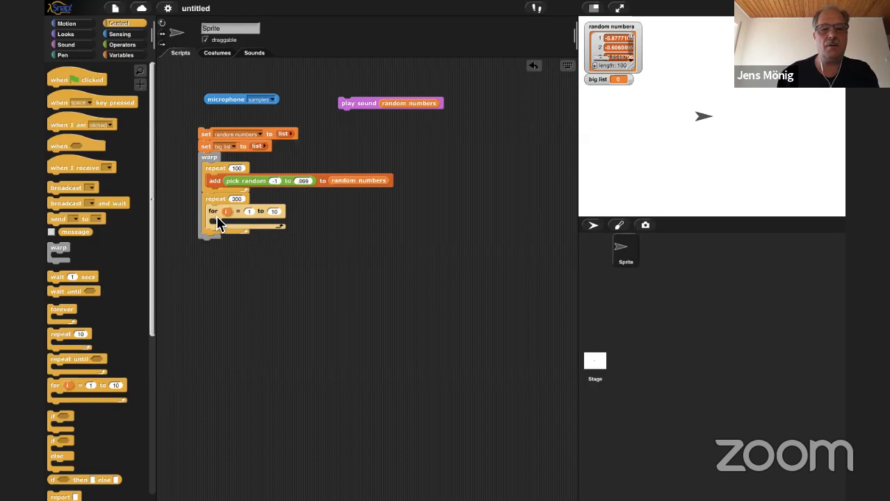
click(119, 54)
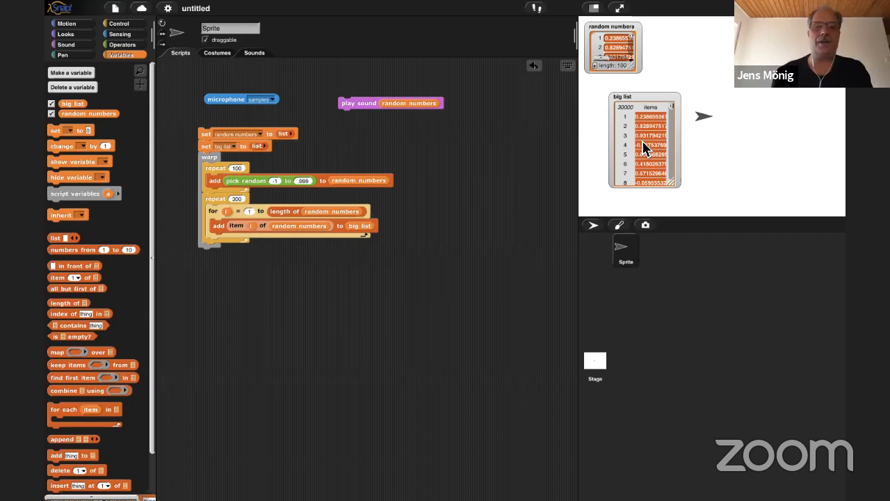
Move the play sound block below the script so it can take the big list variable.
drag(389, 103, 258, 280)
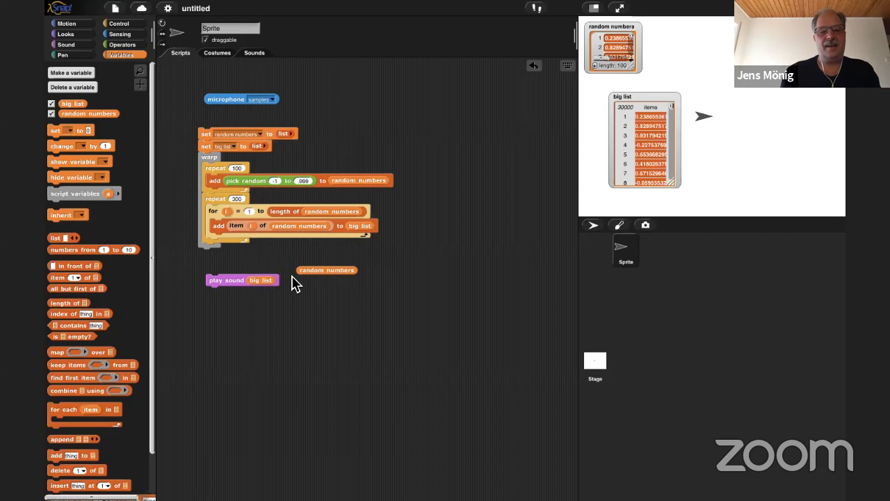
mouse_move(257, 264)
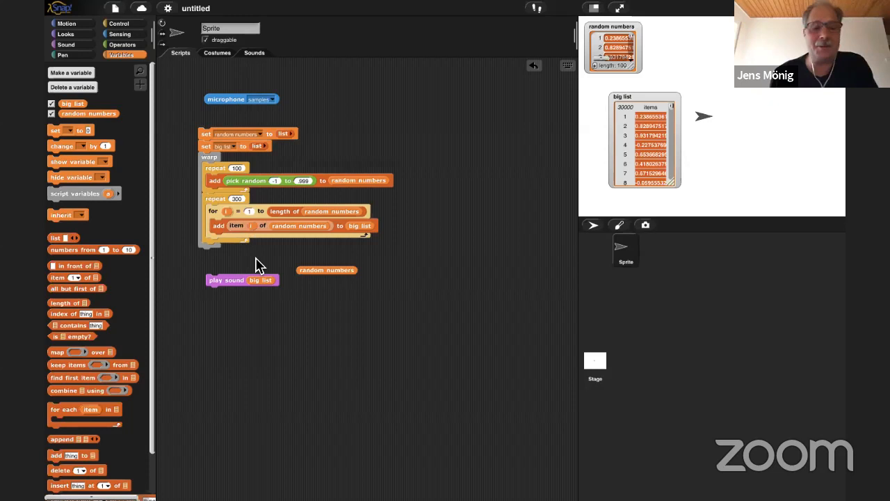
mouse_move(224, 285)
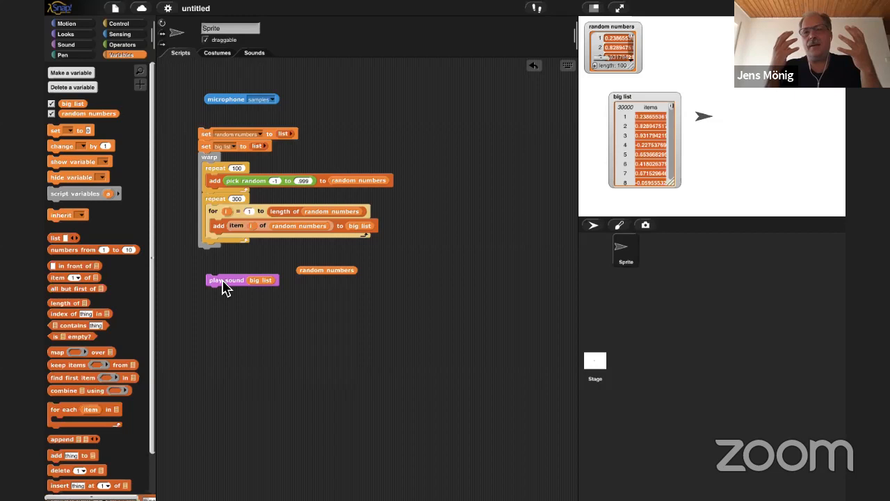
mouse_move(311, 142)
text(200)
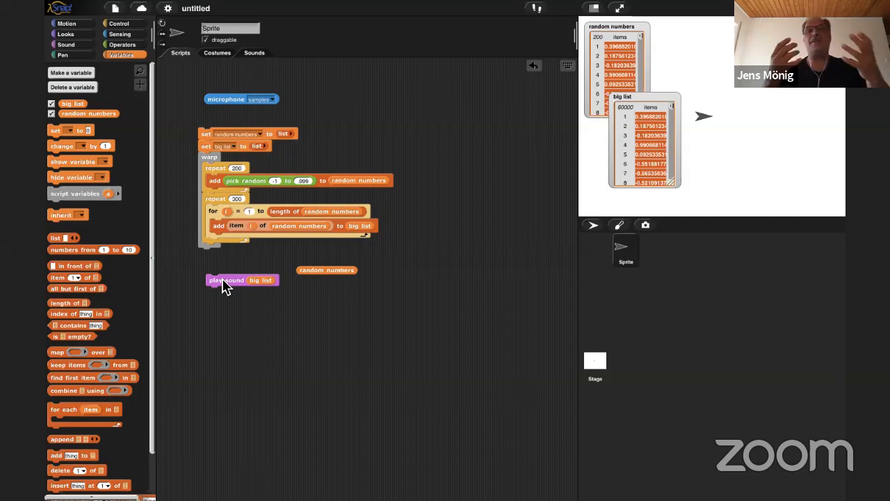
Attach the play sound (big list) block to the end of the list-building script and run it.
drag(226, 279, 226, 253)
text(80)
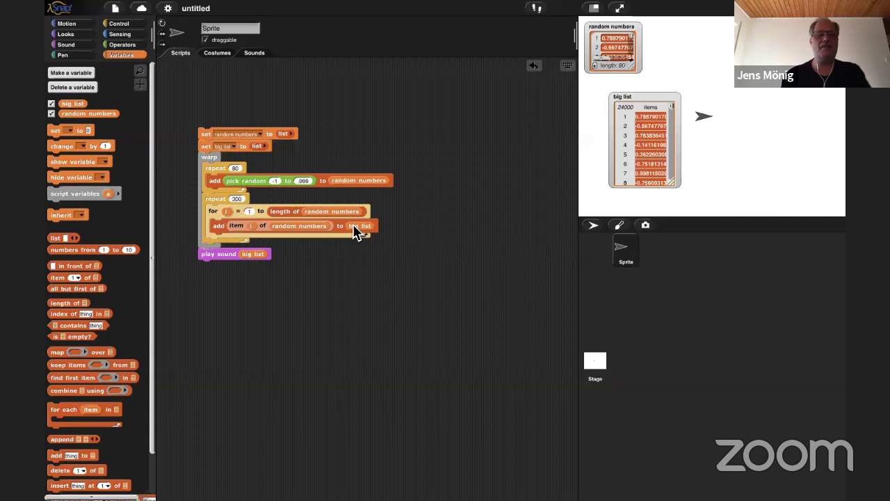
Add a script variables block at the top of the script and name its variable 'average'.
drag(83, 194, 237, 97)
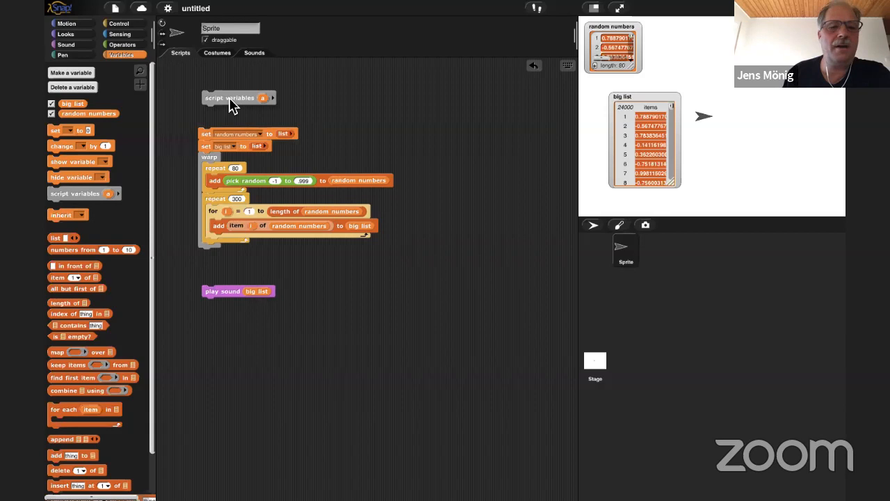
click(259, 97)
text(average)
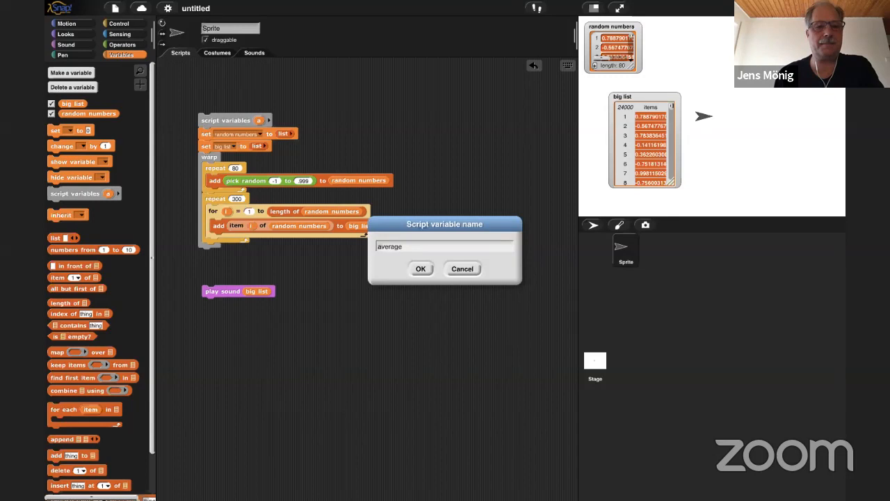
click(420, 268)
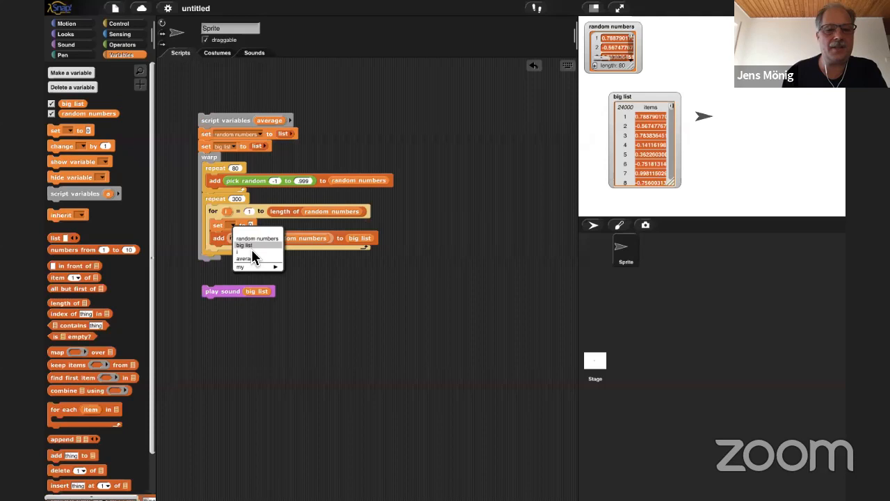
Set average to (item i of random numbers + average) / 2 inside the loop and reuse it for big list.
click(123, 43)
text(2)
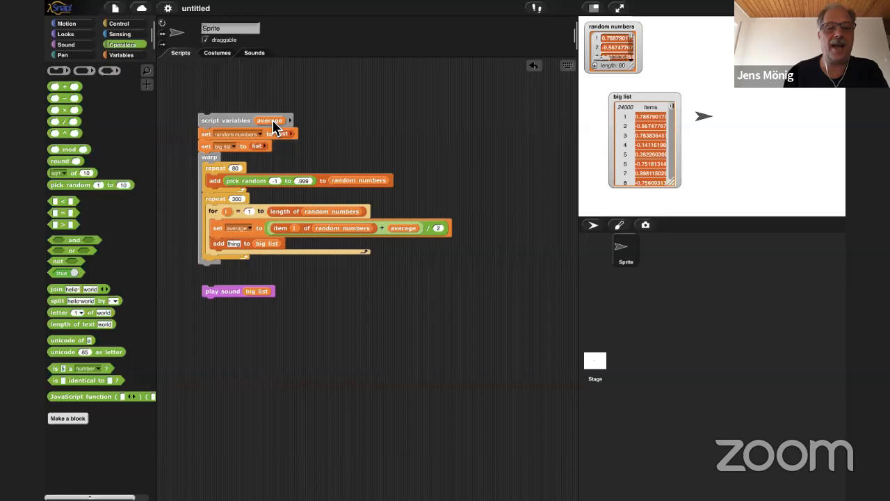
click(123, 56)
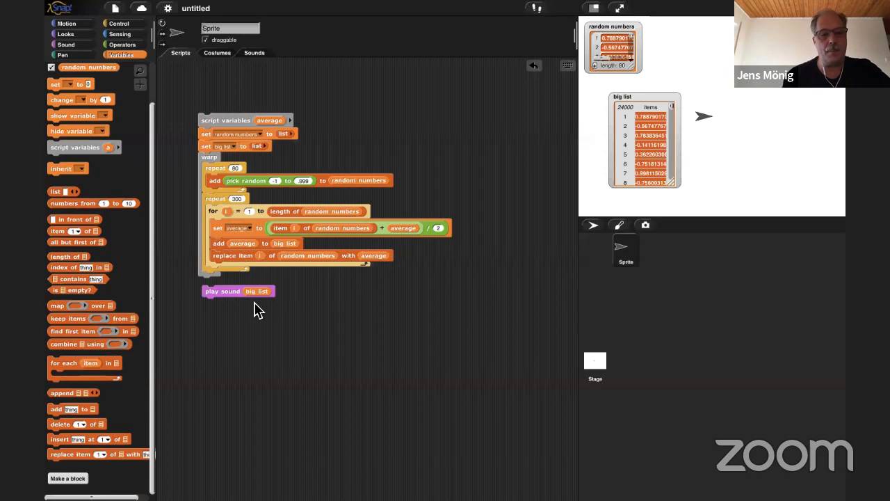
mouse_move(266, 285)
text(200)
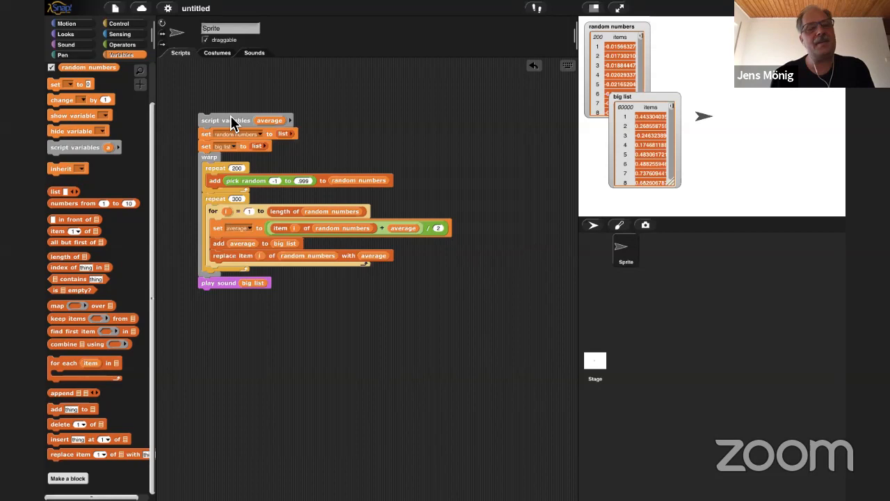
mouse_move(323, 267)
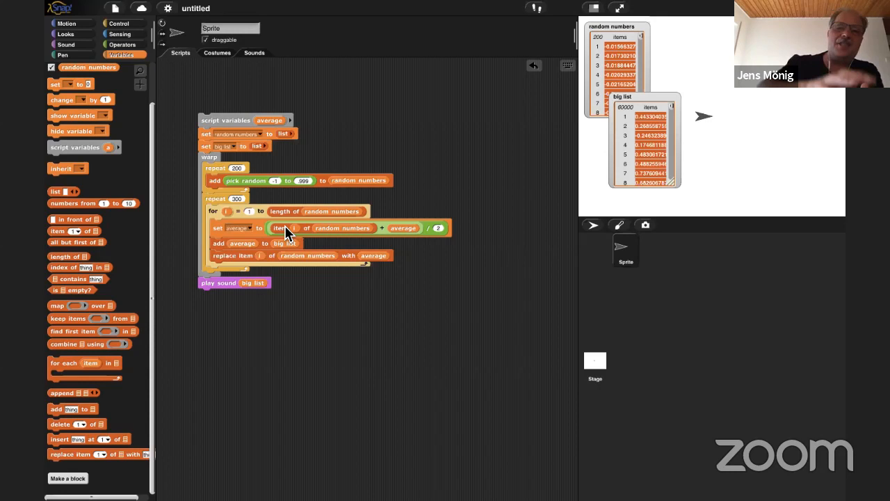
mouse_move(309, 220)
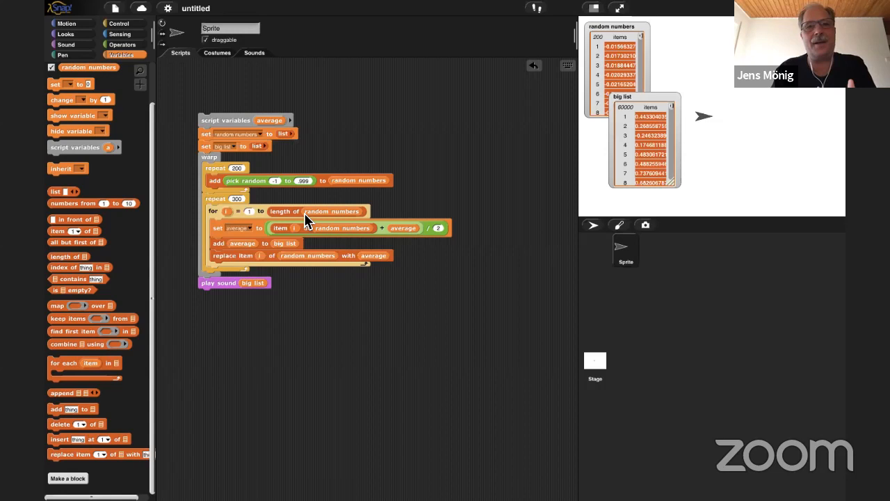
mouse_move(272, 205)
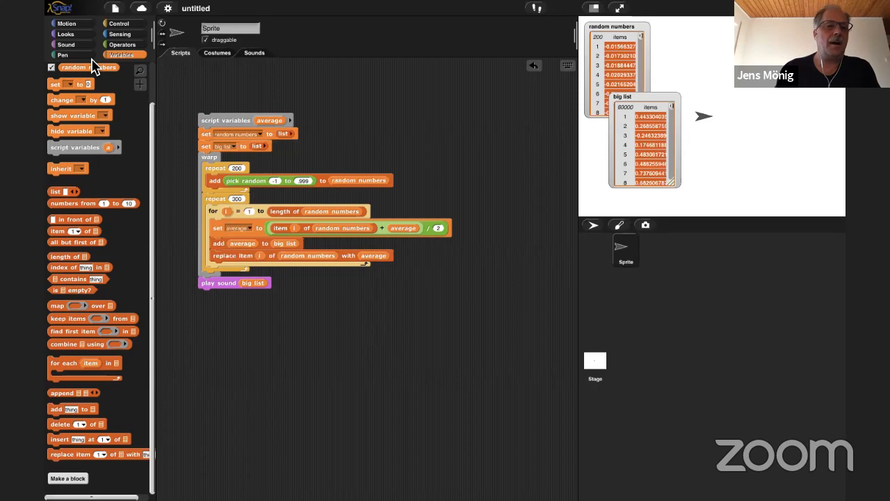
Create a new Sound reporter block named 'digitar note' and open its Block Editor.
click(64, 44)
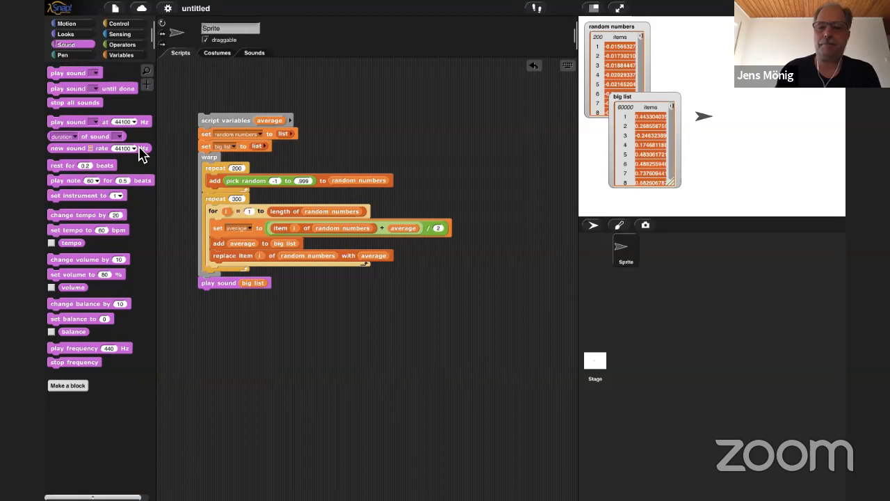
click(67, 385)
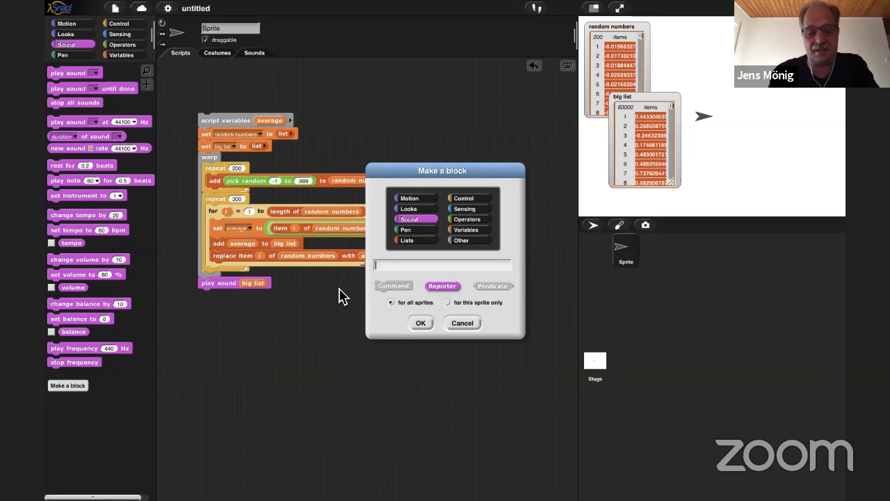
text(digitar note)
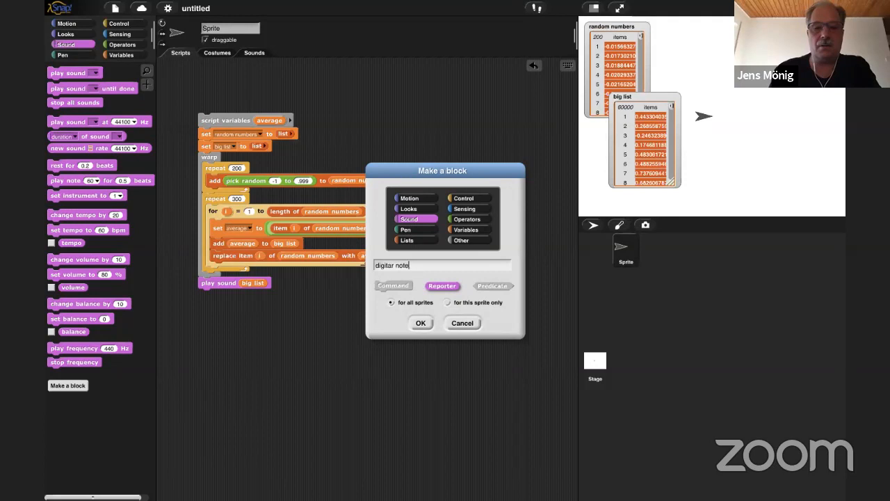
click(420, 322)
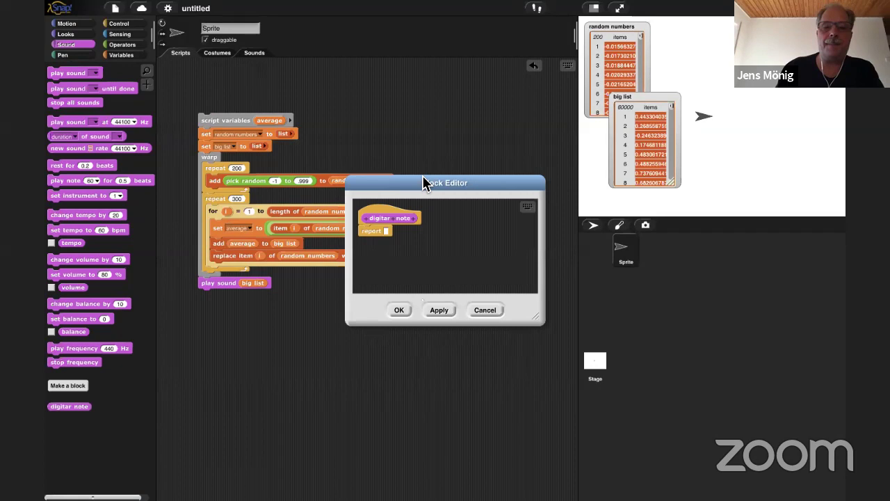
Move the averaging script under the digitar note hat, ending with report big list, and add another script variable.
drag(445, 182, 517, 113)
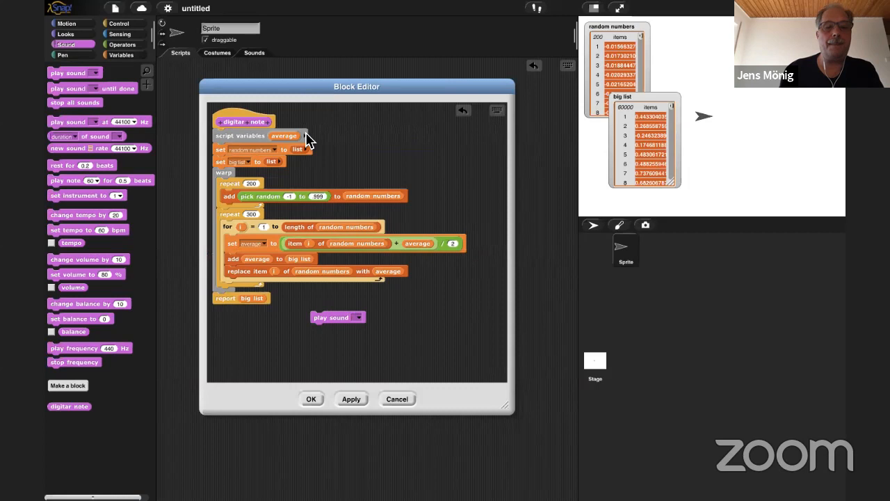
click(306, 136)
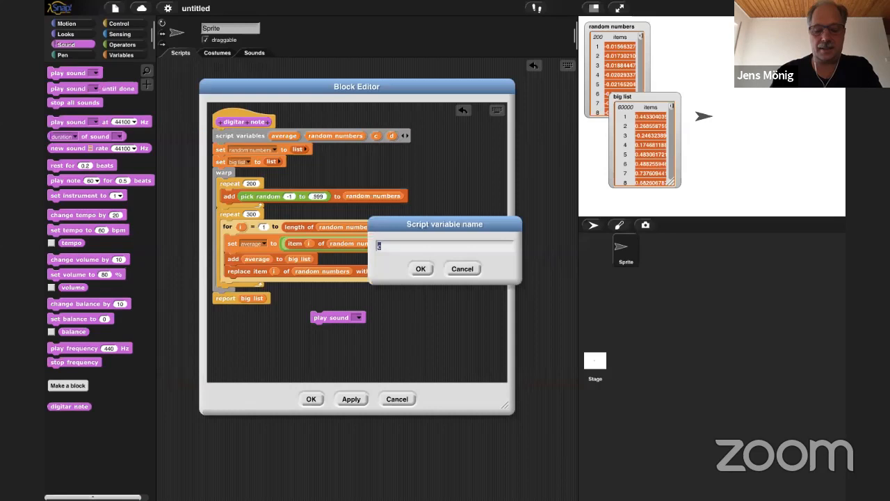
Declare a 'length' script variable, give digitar a 'note' input, and bring a play sound block into the scripts area.
click(420, 269)
text(len)
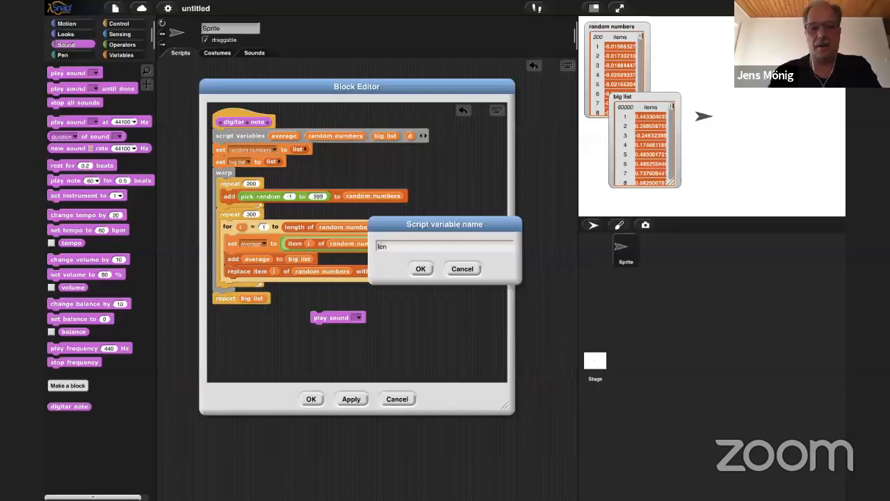
click(420, 268)
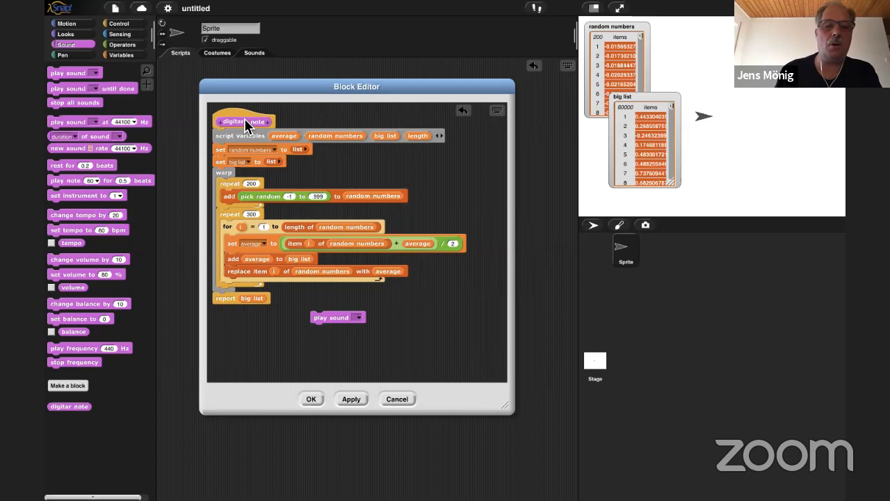
click(121, 55)
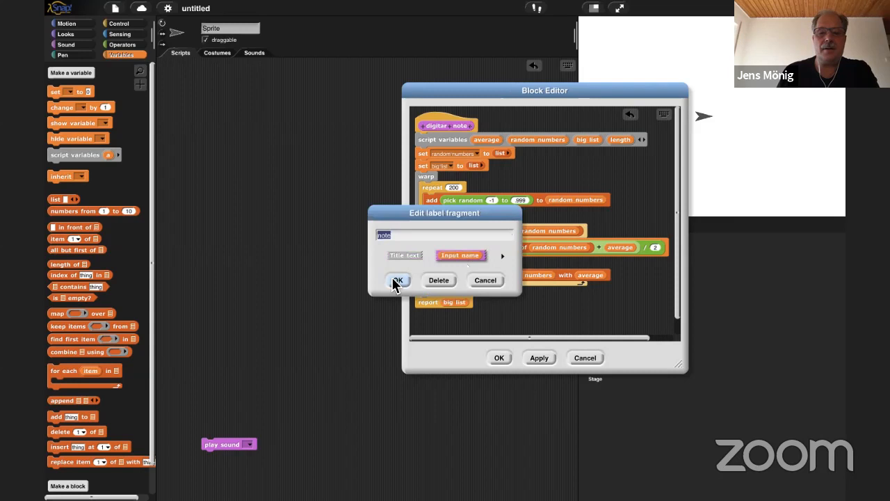
click(398, 281)
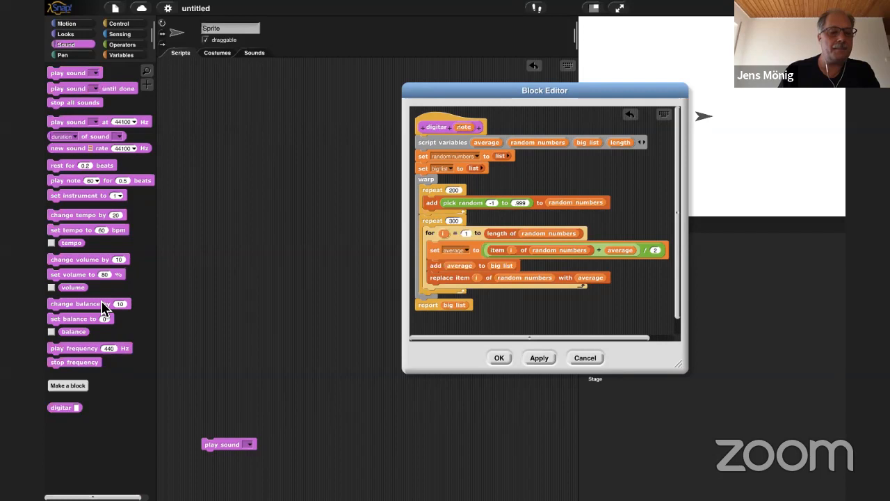
drag(64, 406, 246, 146)
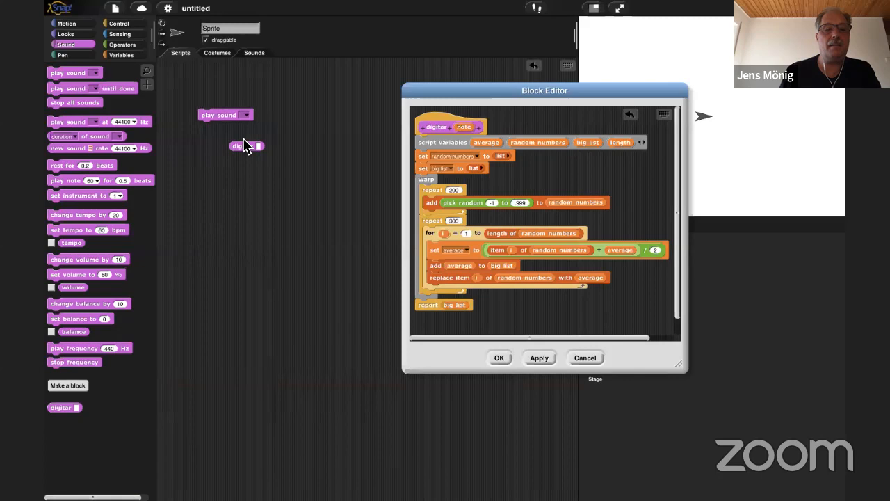
Drop digitar into the play sound slot and make the set block target the length variable.
drag(243, 146, 250, 114)
text(13)
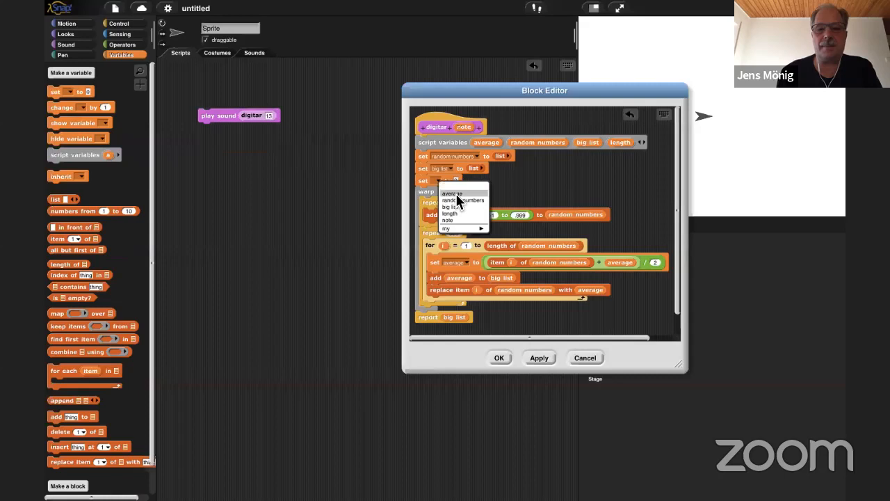
click(451, 215)
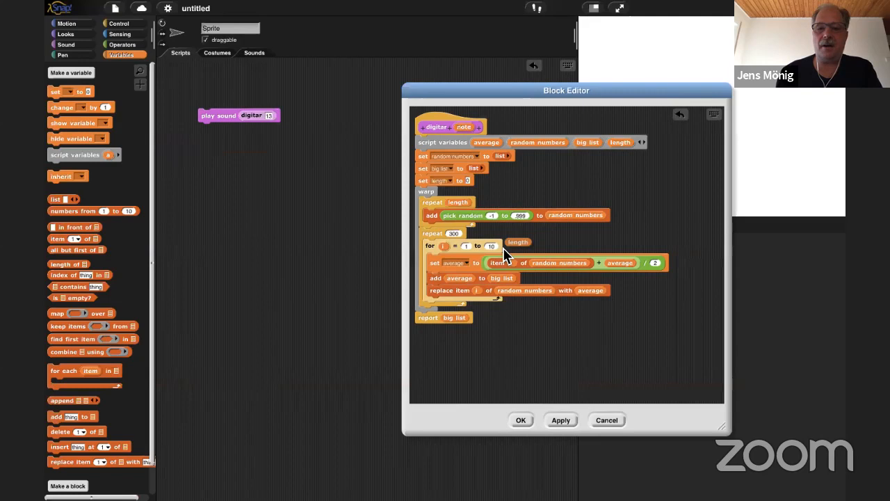
Set length to 100 × (2 ^ (note / 12)) and repeat the smoothing 50000 / length times.
click(122, 44)
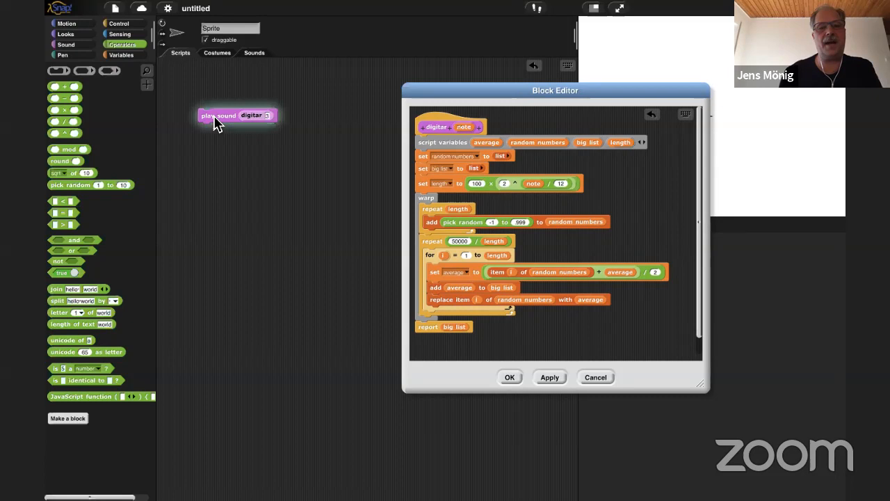
Make an 'instrument' variable set to map digitar over a number range, and add a for-each loop.
drag(555, 90, 577, 122)
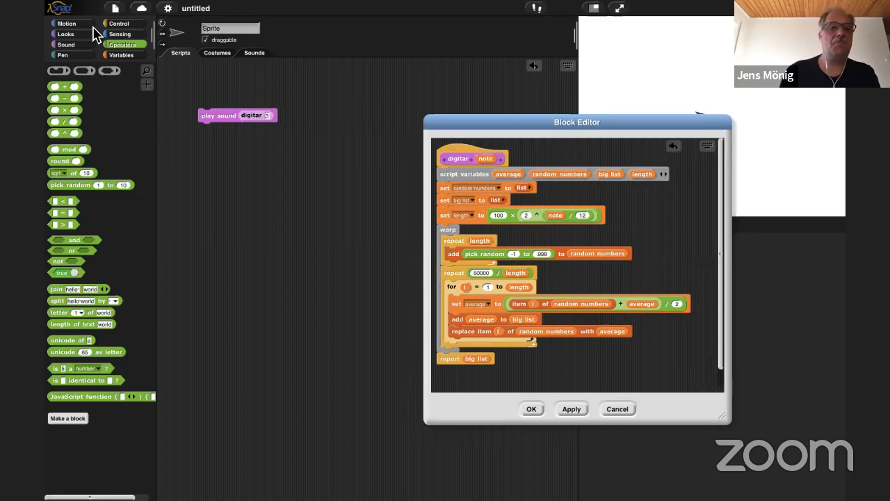
click(121, 55)
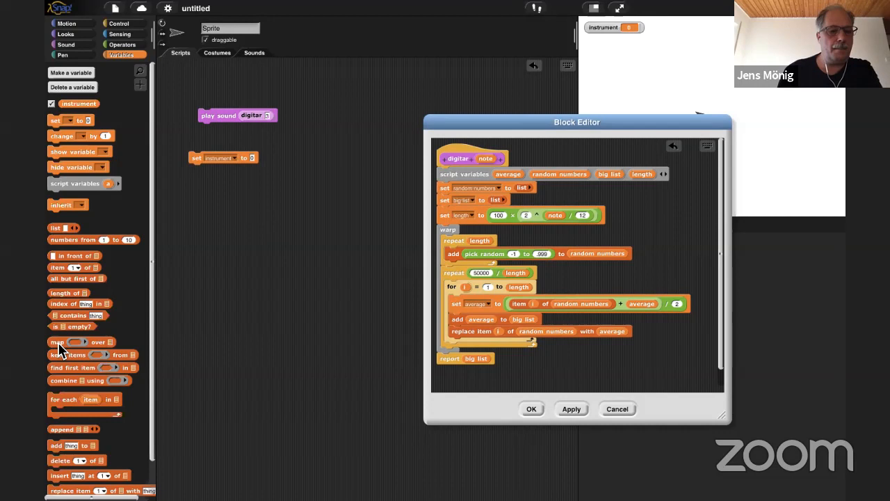
click(66, 43)
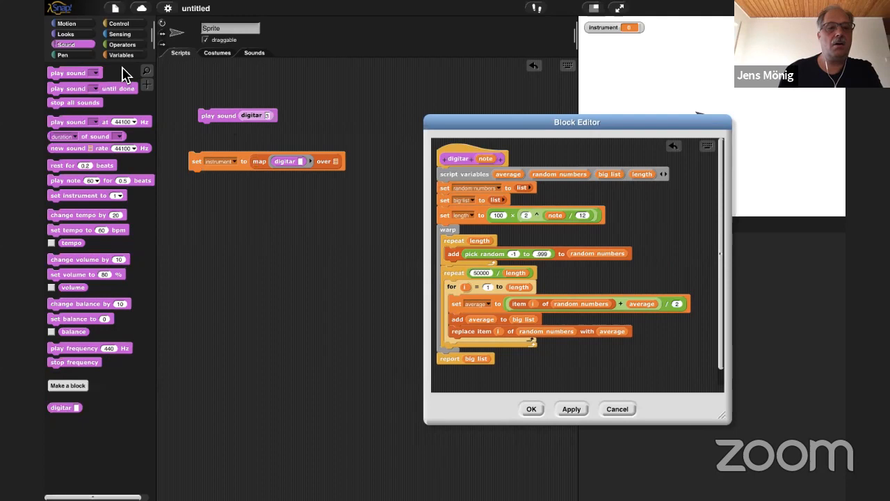
click(122, 54)
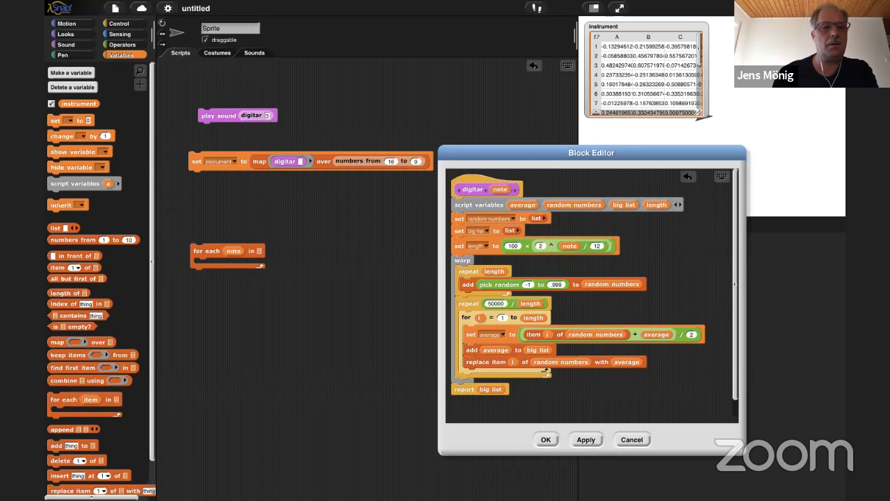
Fill the for-each loop over instrument with play sound note followed by a short wait.
click(65, 43)
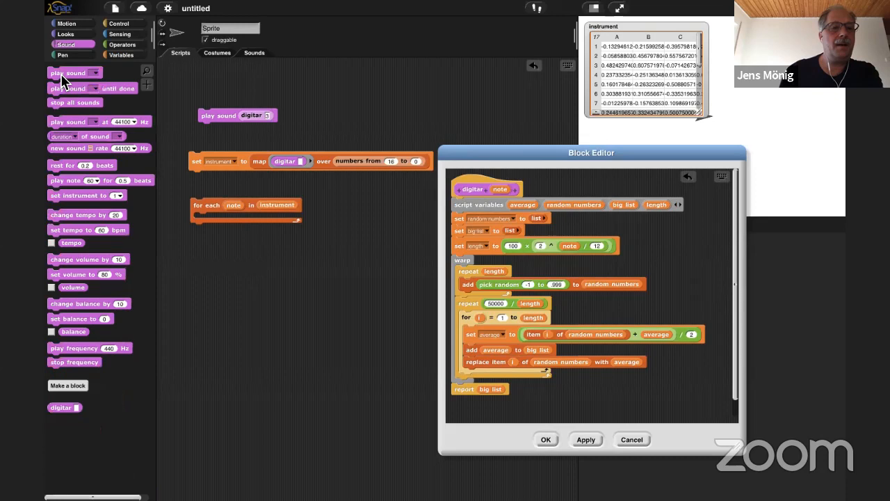
click(118, 23)
text(16)
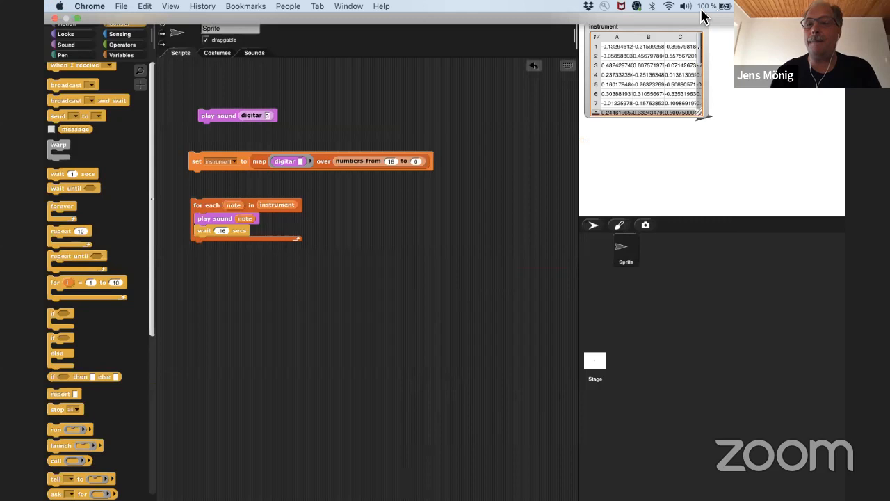
Locate song.csv and bring its note list into Snap! as the new song variable.
text(song)
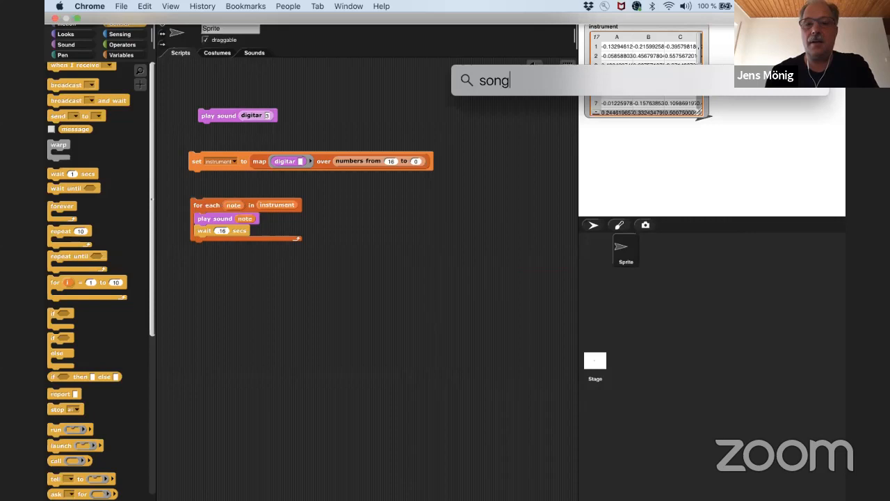
text(.csv)
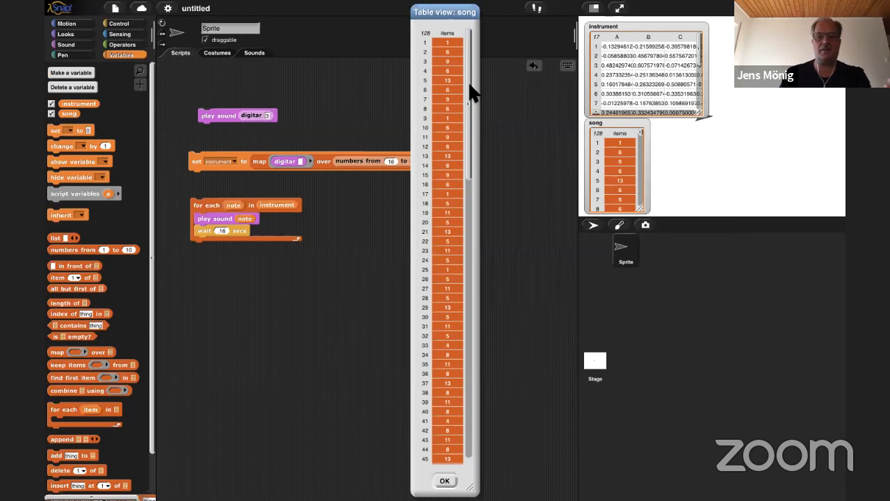
click(445, 481)
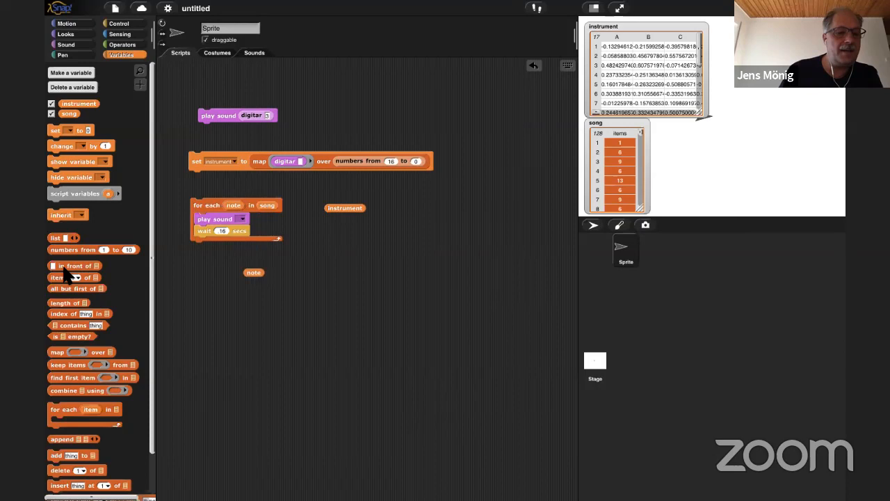
drag(344, 208, 304, 220)
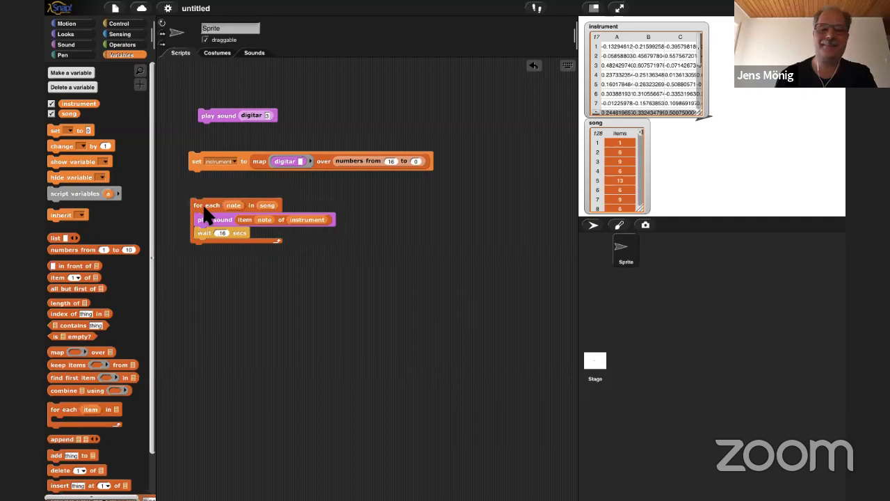
mouse_move(290, 167)
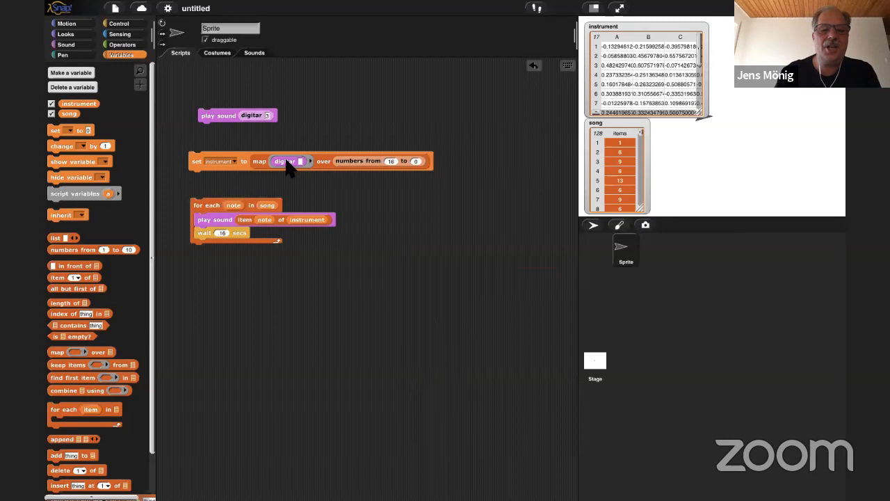
Reopen the digitar block's definition in the Block Editor.
double_click(286, 161)
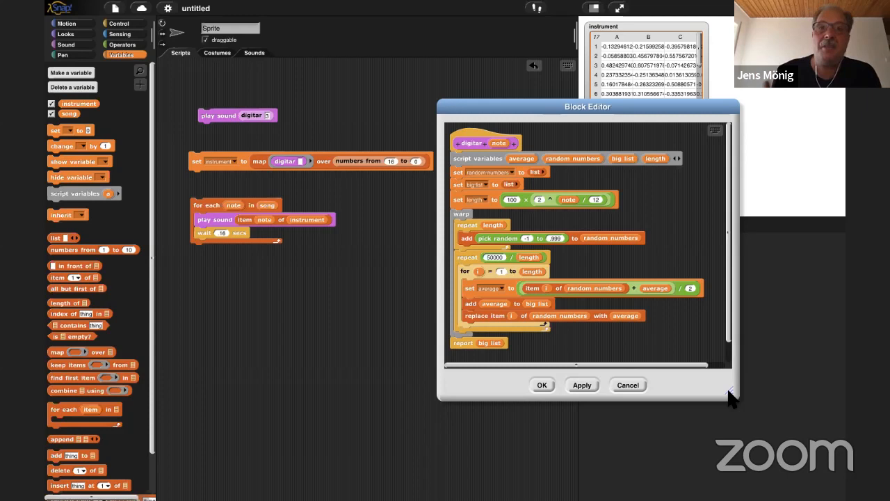
mouse_move(543, 253)
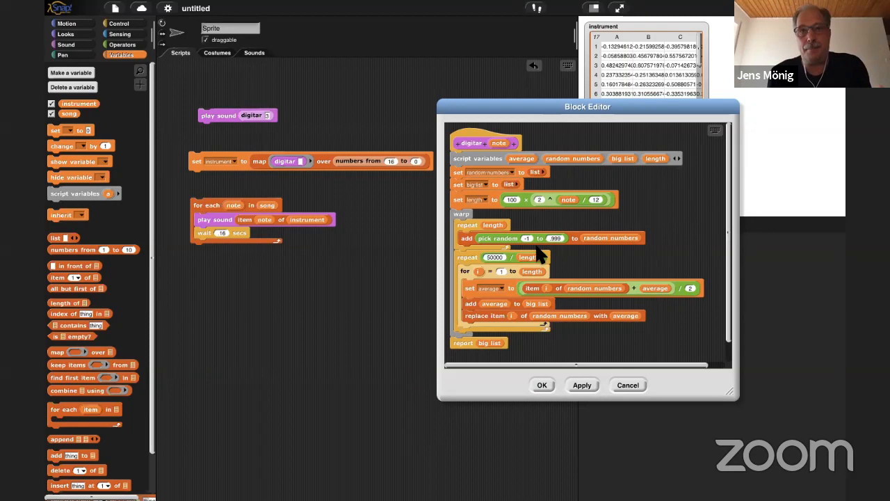
mouse_move(515, 153)
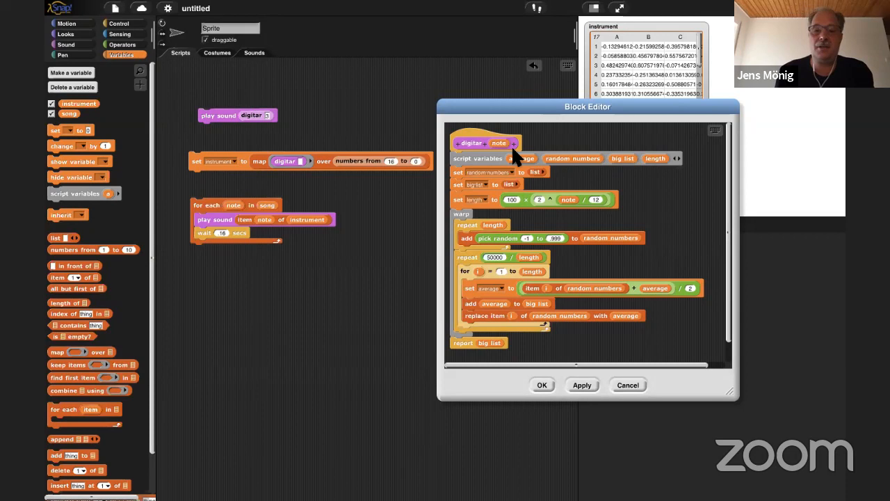
mouse_move(581, 332)
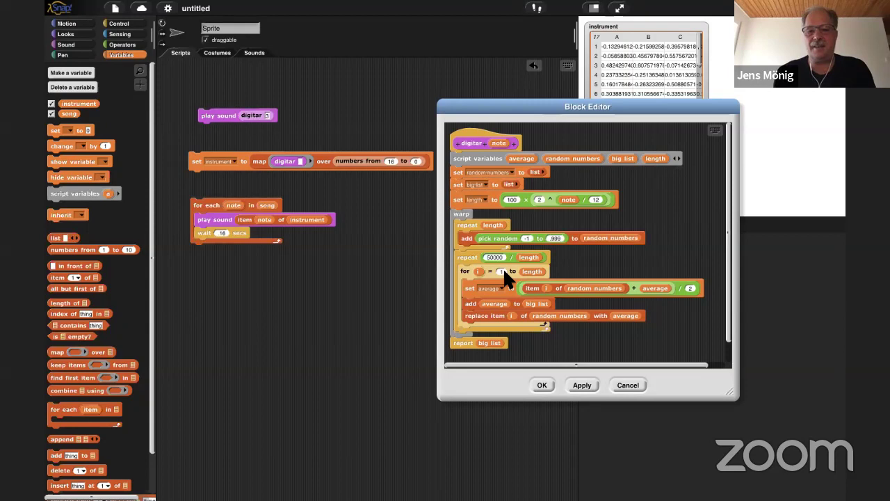
mouse_move(553, 331)
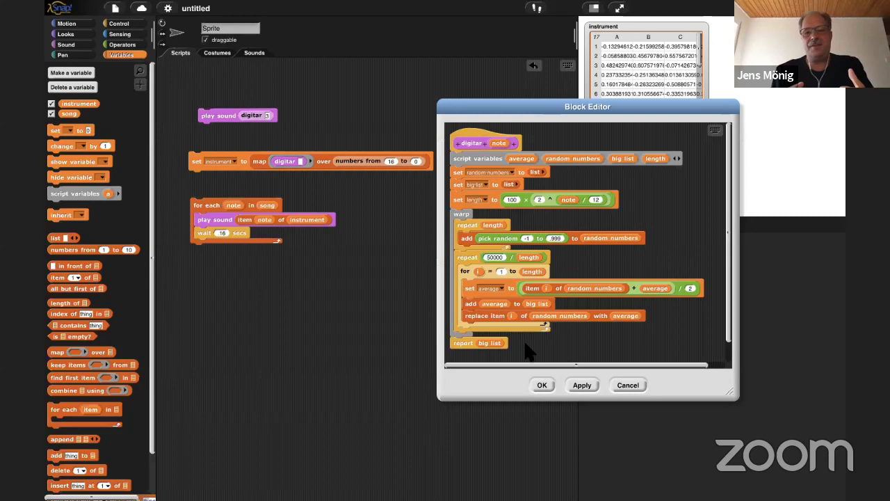
mouse_move(553, 125)
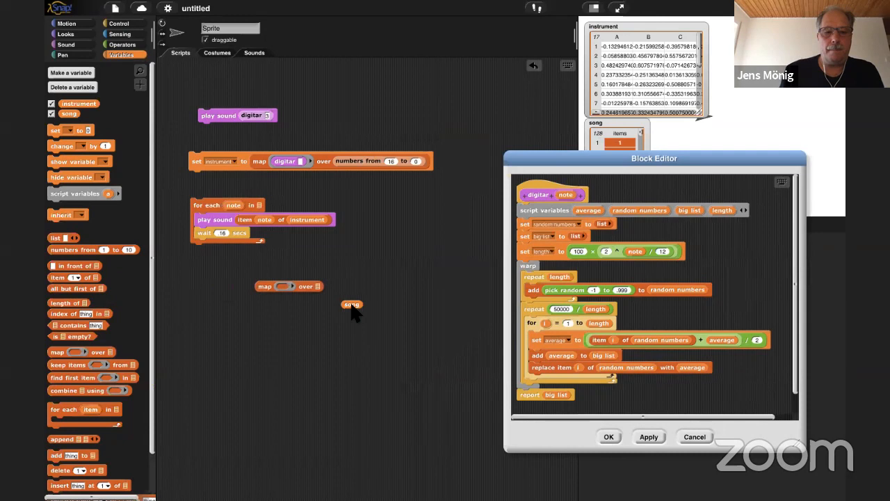
Build song + 4, preview the raised notes, and make the for-each loop run over it.
click(123, 44)
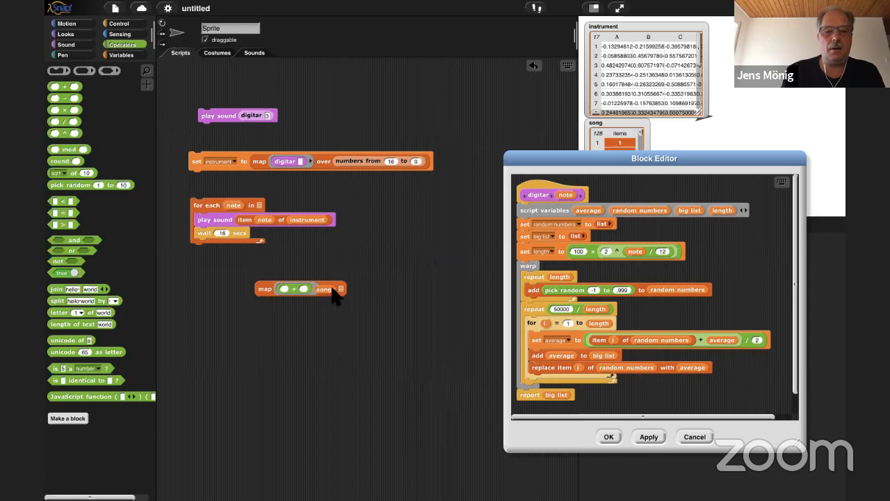
click(342, 288)
text(4)
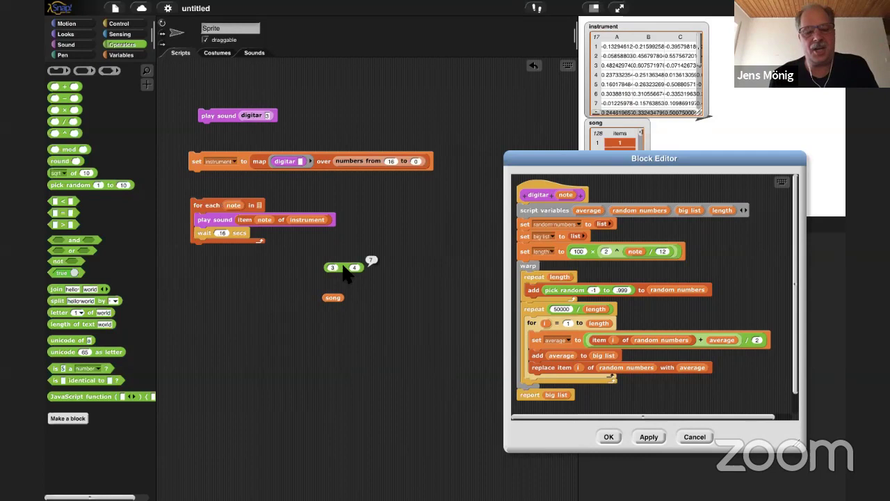
click(332, 287)
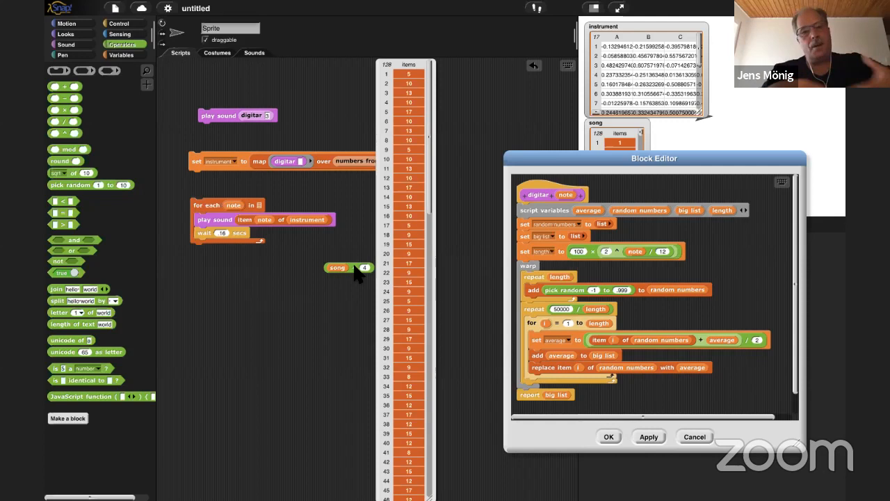
drag(337, 267, 248, 205)
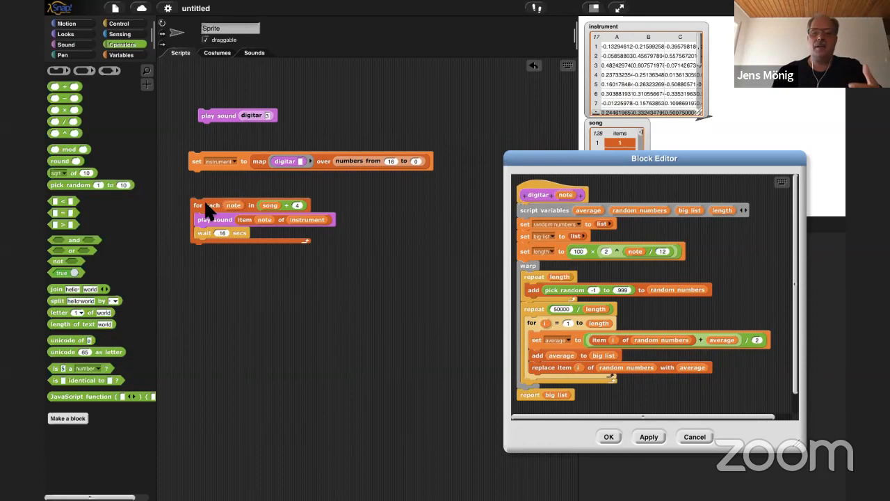
drag(654, 158, 606, 159)
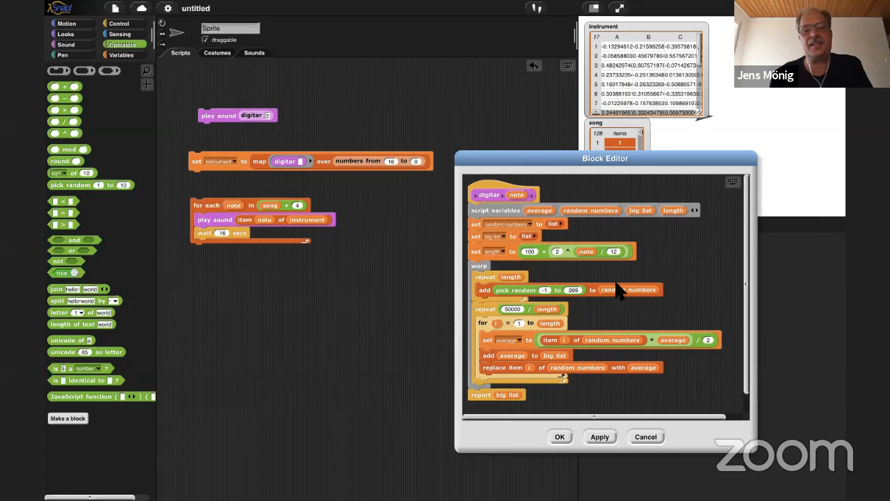